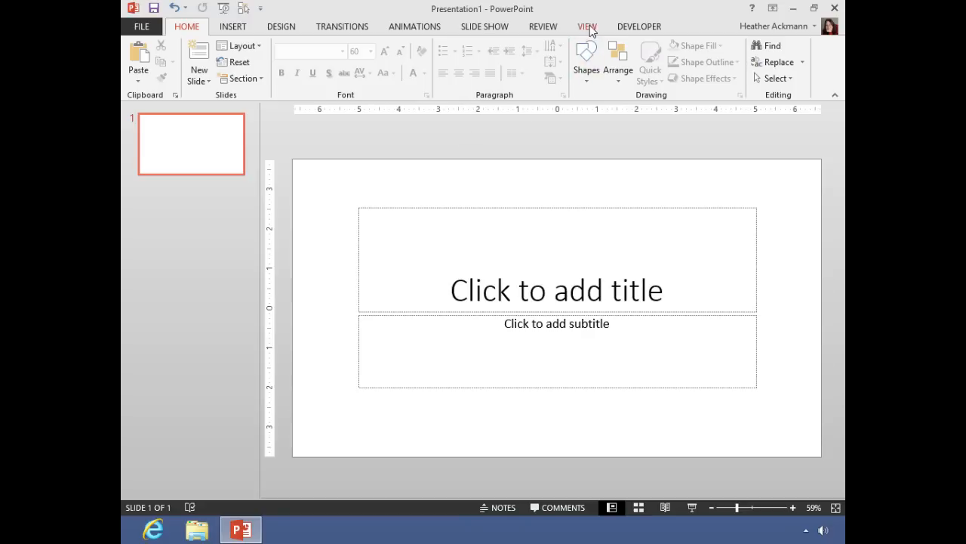
Switch the blank presentation into Slide Master view from the View tab
{"action": "left_click", "coordinate": [588, 25]}
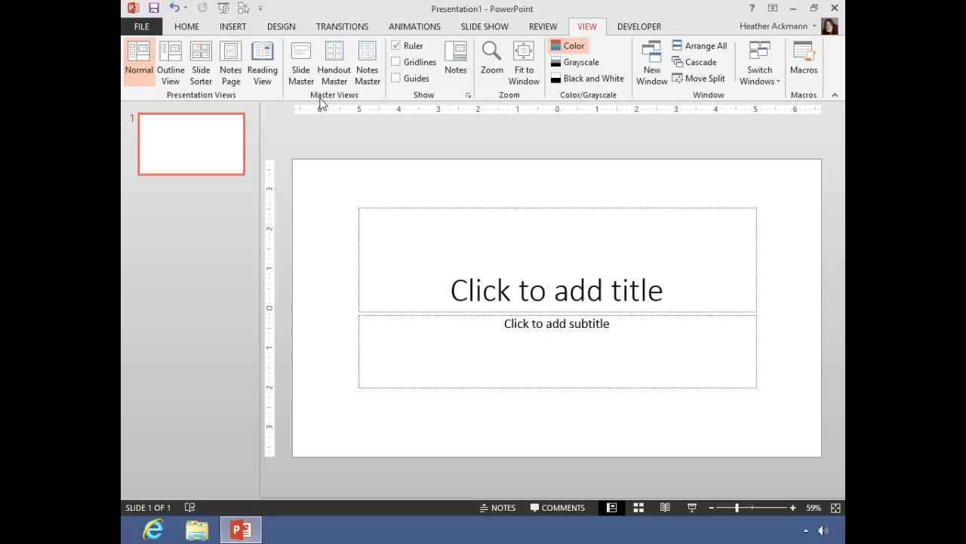
{"action": "mouse_move", "coordinate": [353, 104]}
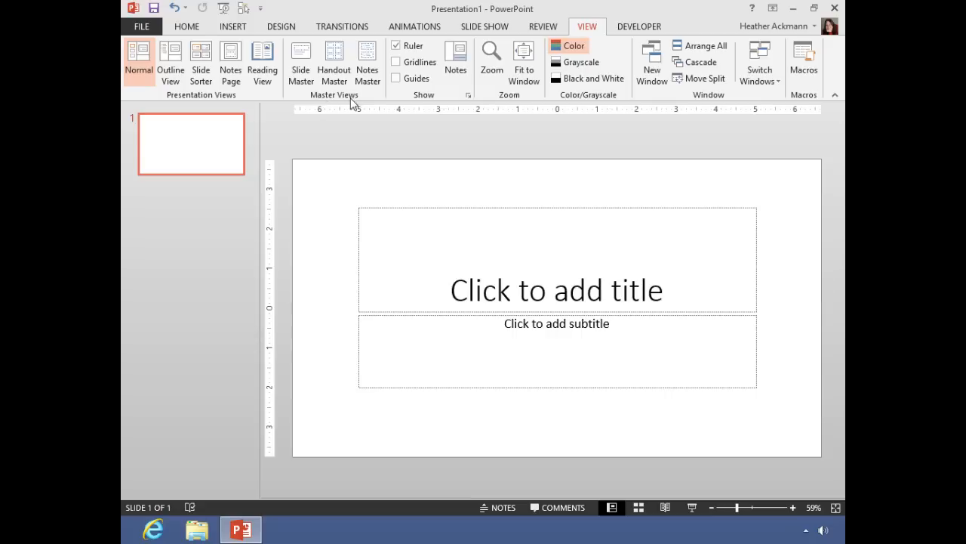
{"action": "mouse_move", "coordinate": [300, 60]}
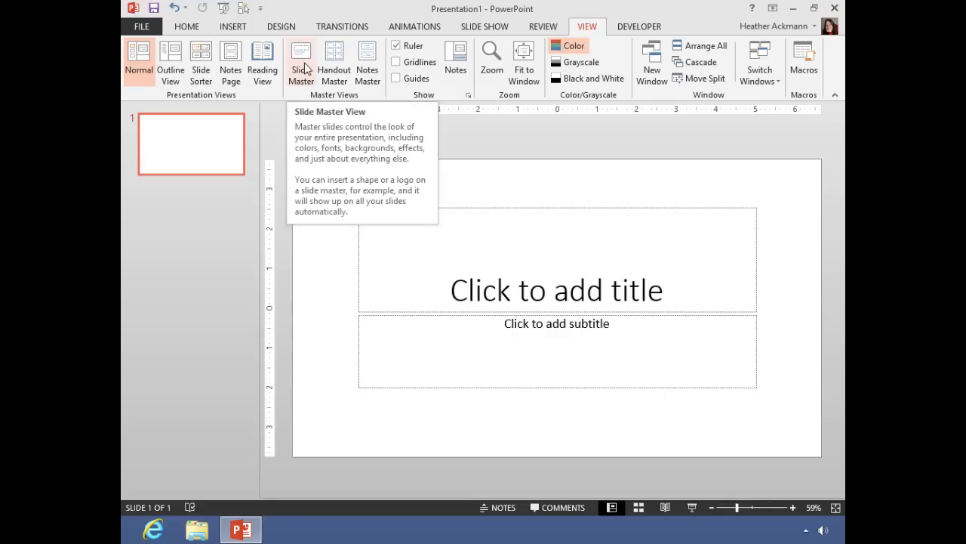
{"action": "left_click", "coordinate": [301, 60]}
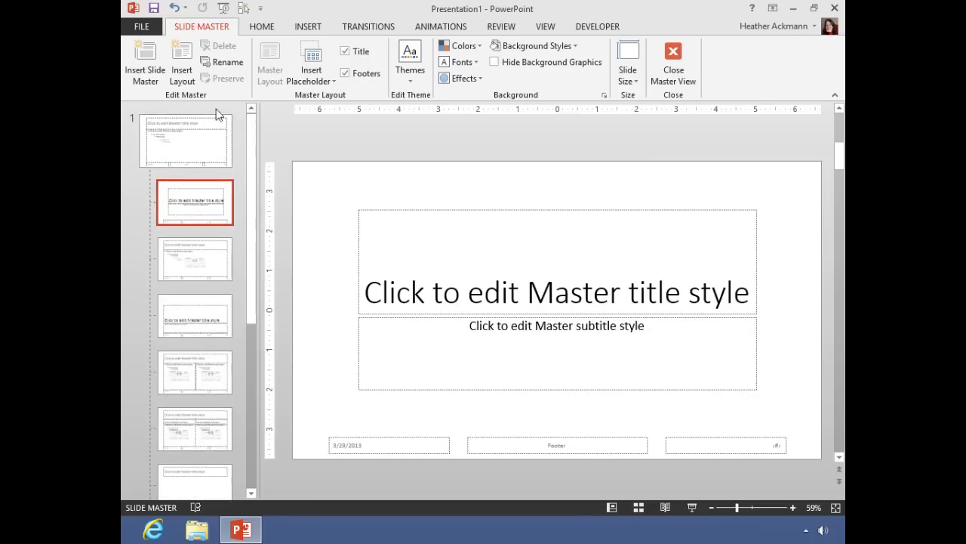
{"action": "mouse_move", "coordinate": [183, 262]}
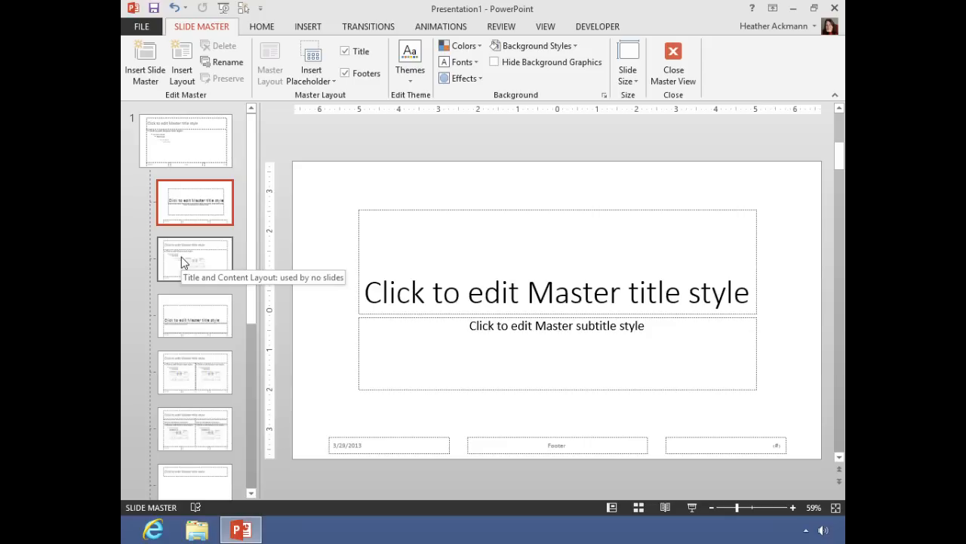
{"action": "left_click", "coordinate": [672, 60]}
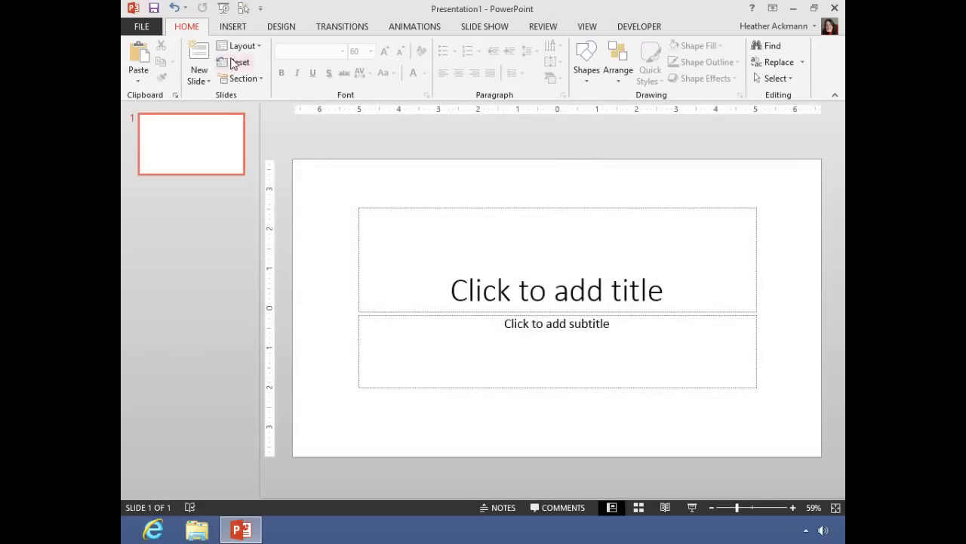
{"action": "left_click", "coordinate": [240, 45]}
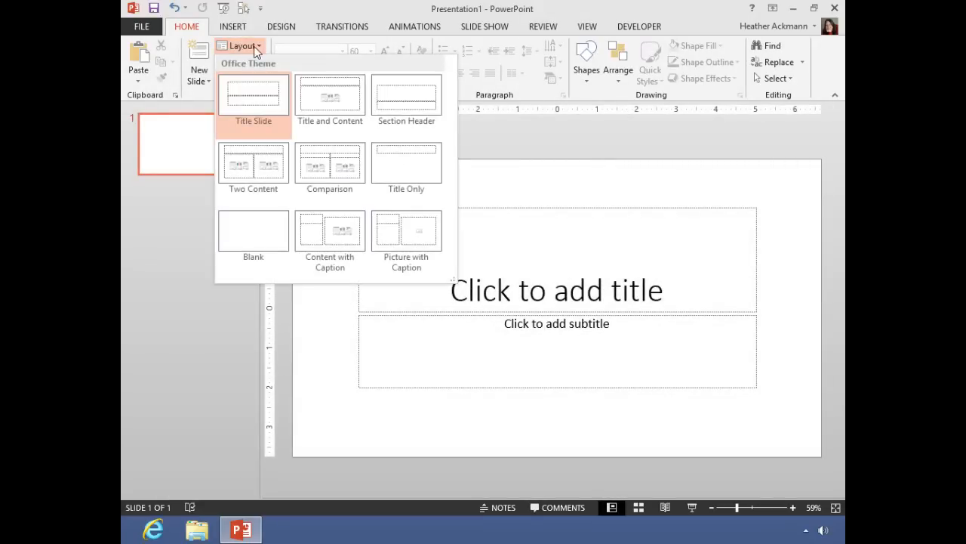
{"action": "mouse_move", "coordinate": [407, 97]}
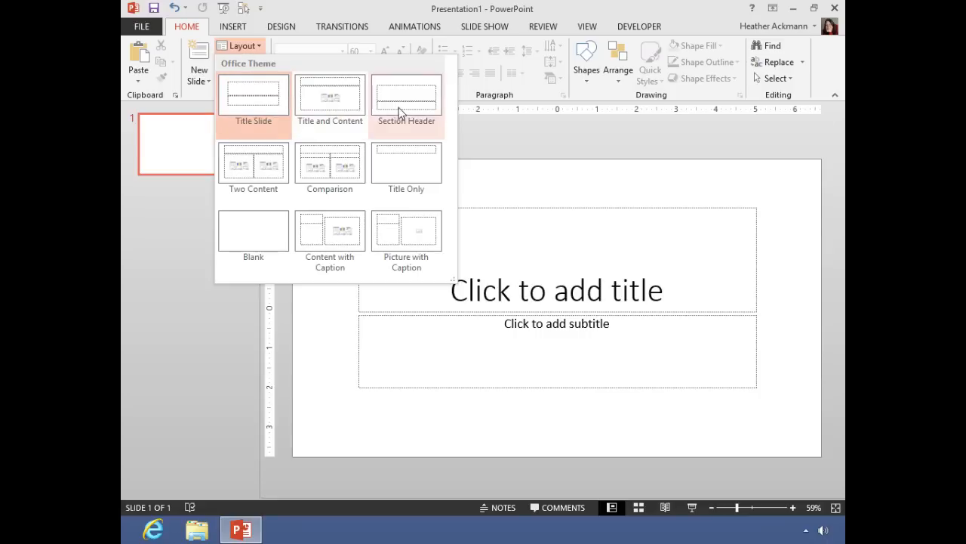
{"action": "mouse_move", "coordinate": [329, 230]}
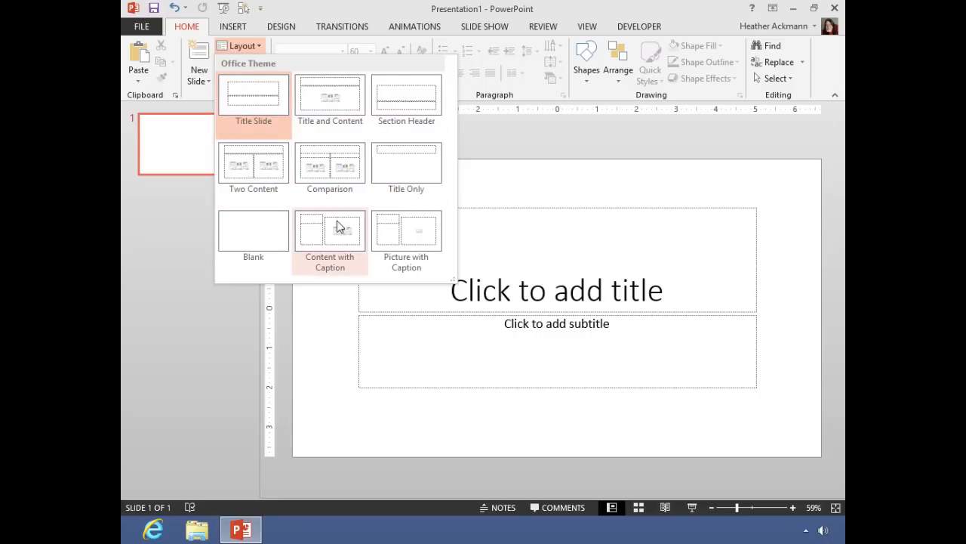
{"action": "mouse_move", "coordinate": [345, 227]}
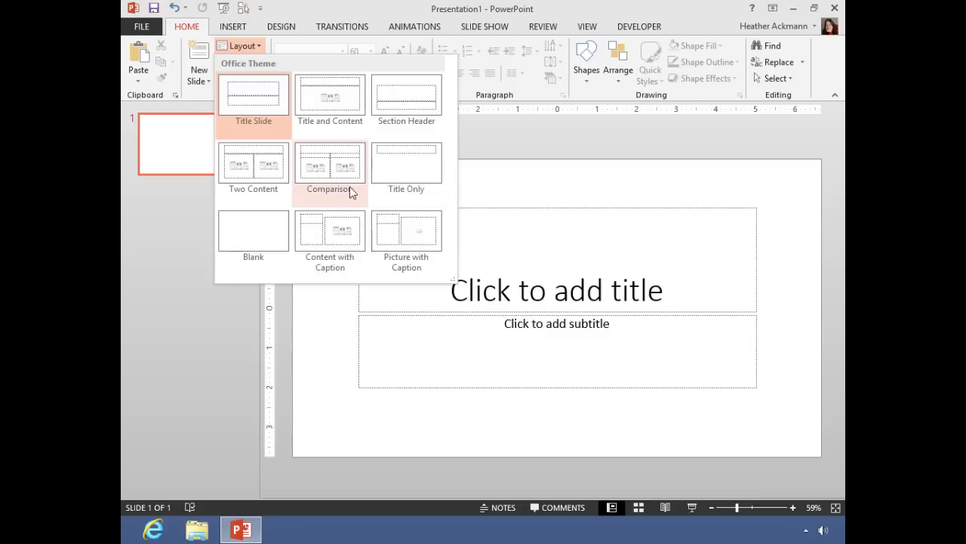
{"action": "mouse_move", "coordinate": [356, 198]}
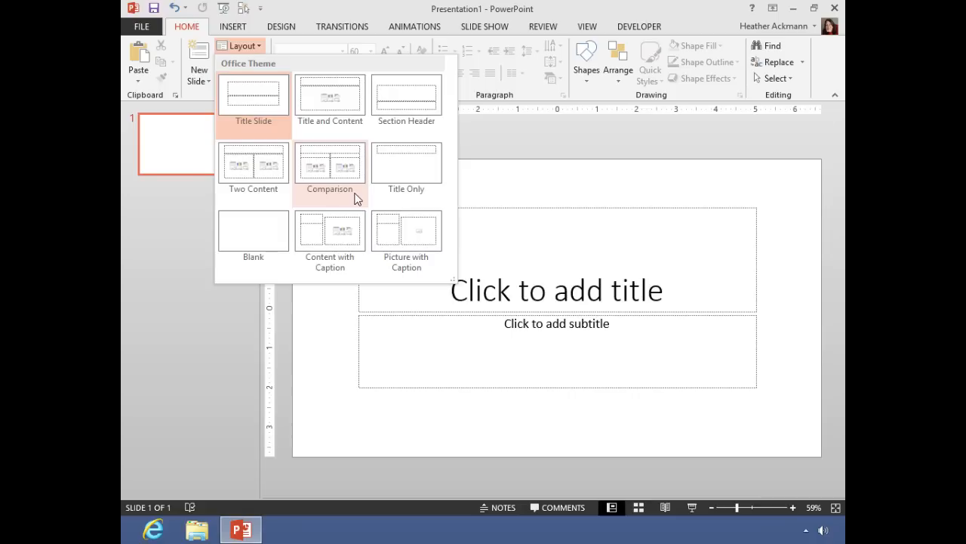
{"action": "mouse_move", "coordinate": [330, 230]}
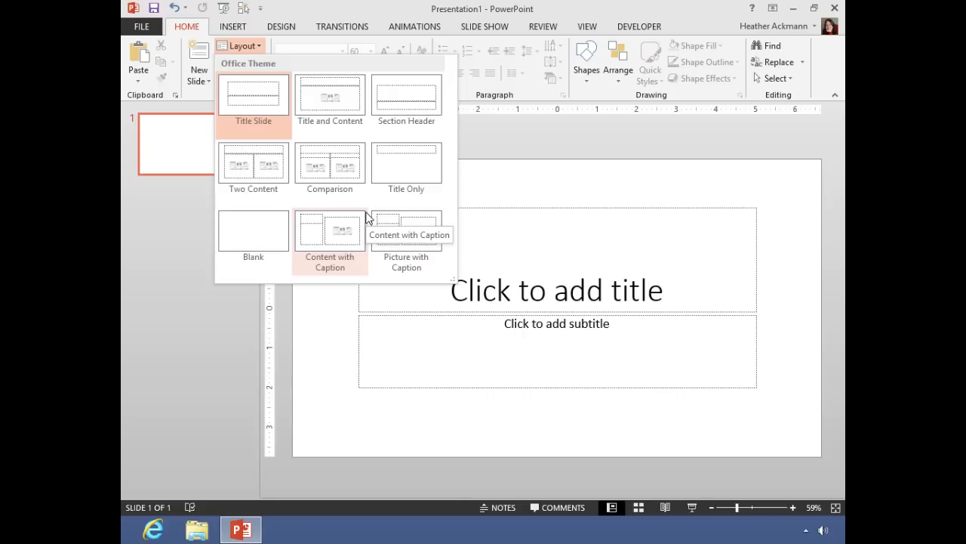
{"action": "mouse_move", "coordinate": [366, 217]}
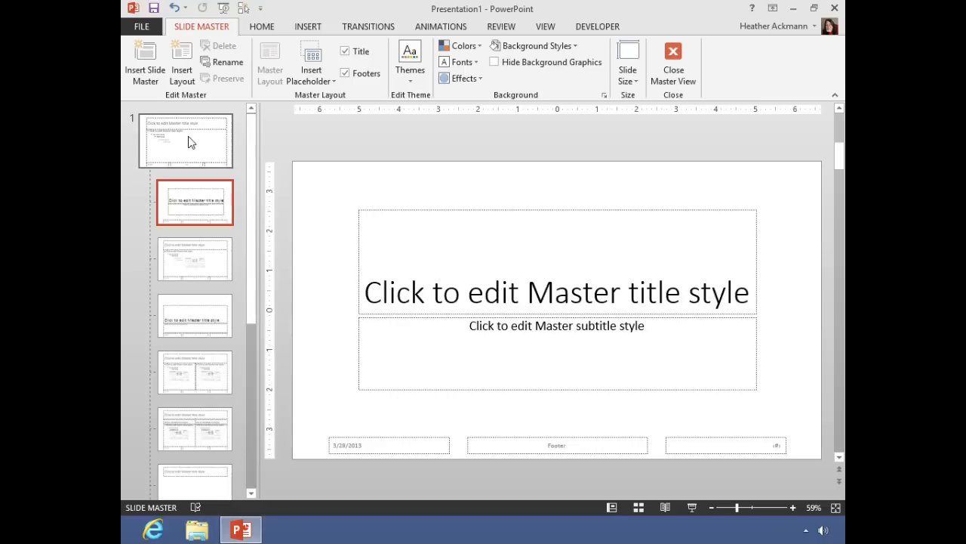
Select the parent slide master thumbnail, then the title slide layout beneath it
{"action": "left_click", "coordinate": [185, 140]}
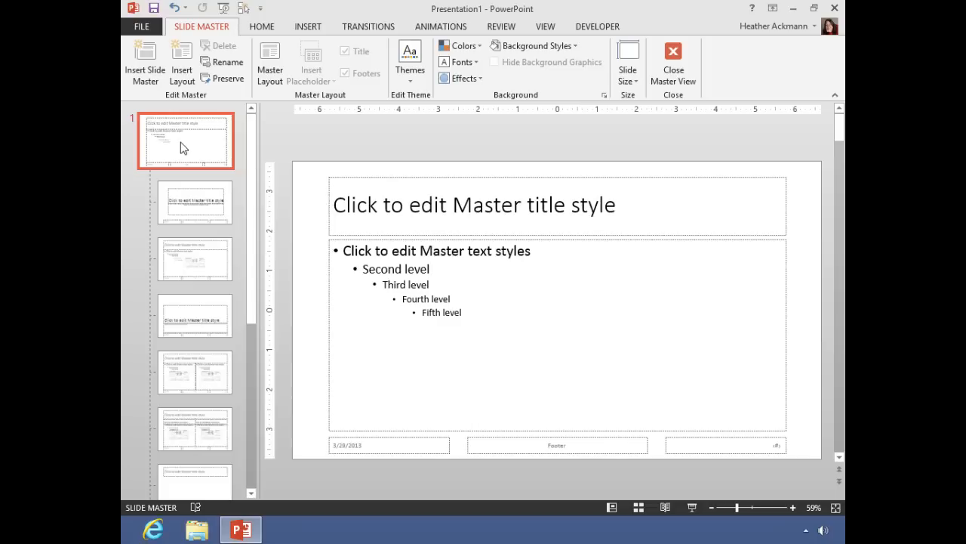
{"action": "left_click", "coordinate": [195, 202]}
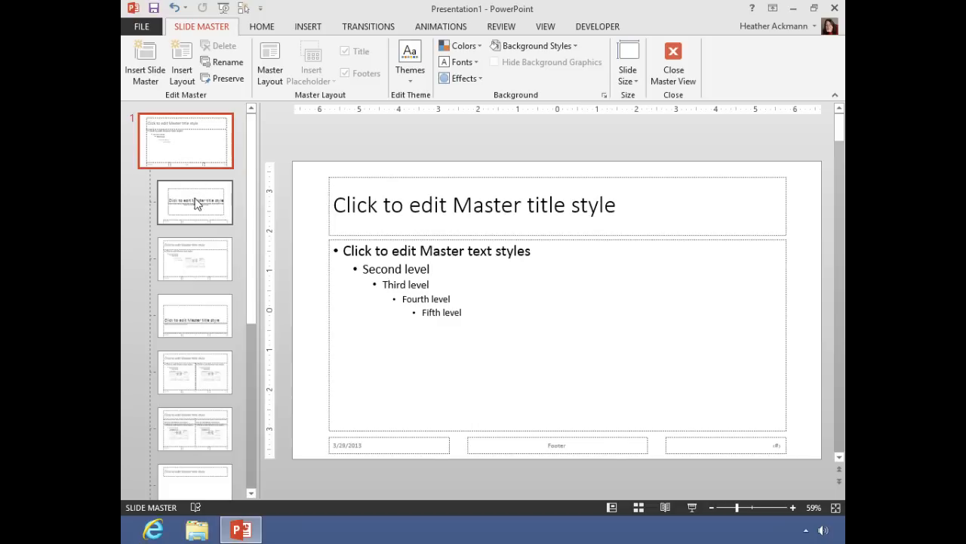
{"action": "mouse_move", "coordinate": [193, 367]}
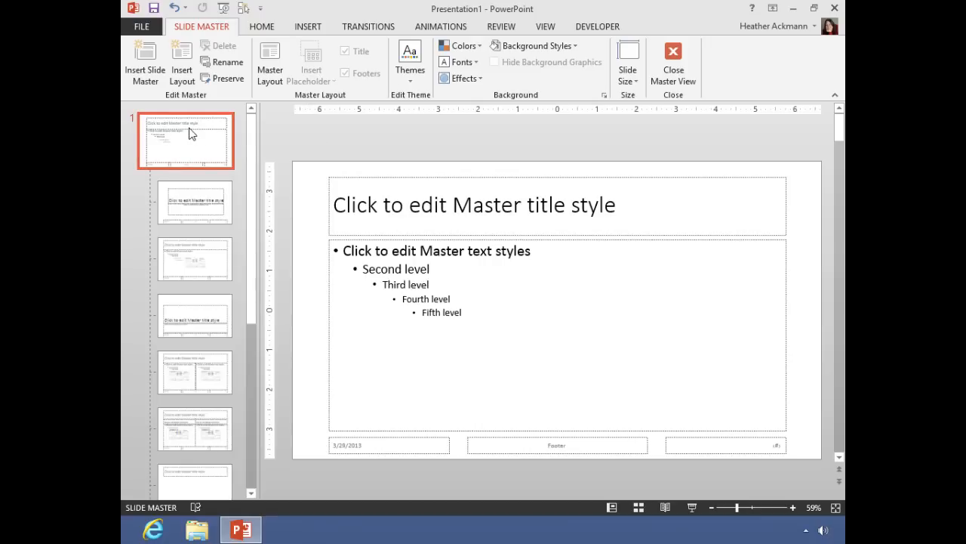
Make the master title bold Tahoma and confirm the title slide layout inherits it
{"action": "left_click", "coordinate": [473, 205]}
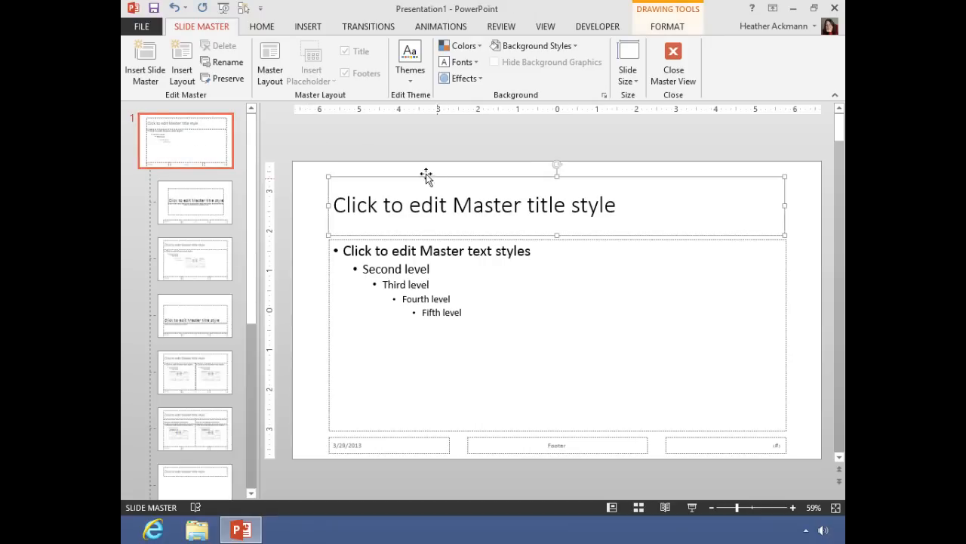
{"action": "left_click", "coordinate": [332, 51]}
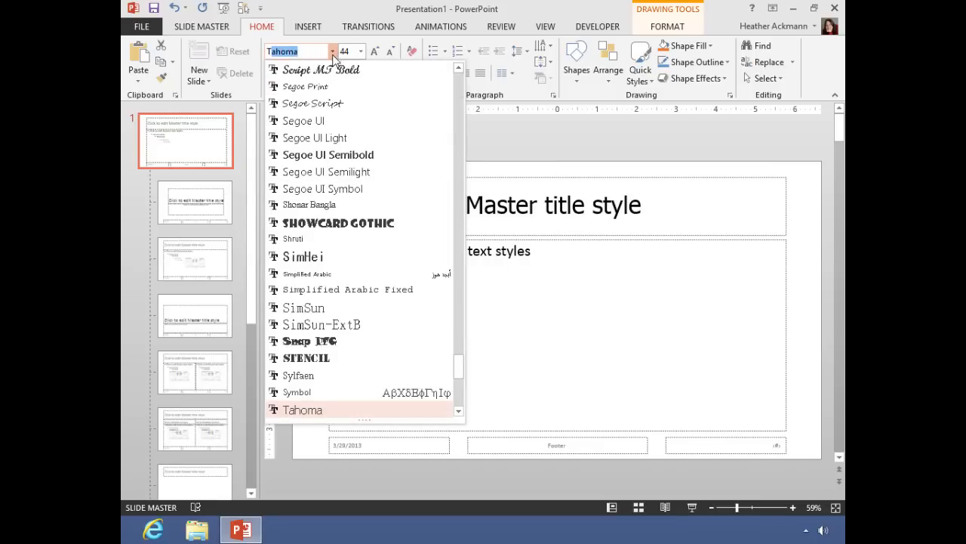
{"action": "left_click", "coordinate": [301, 409]}
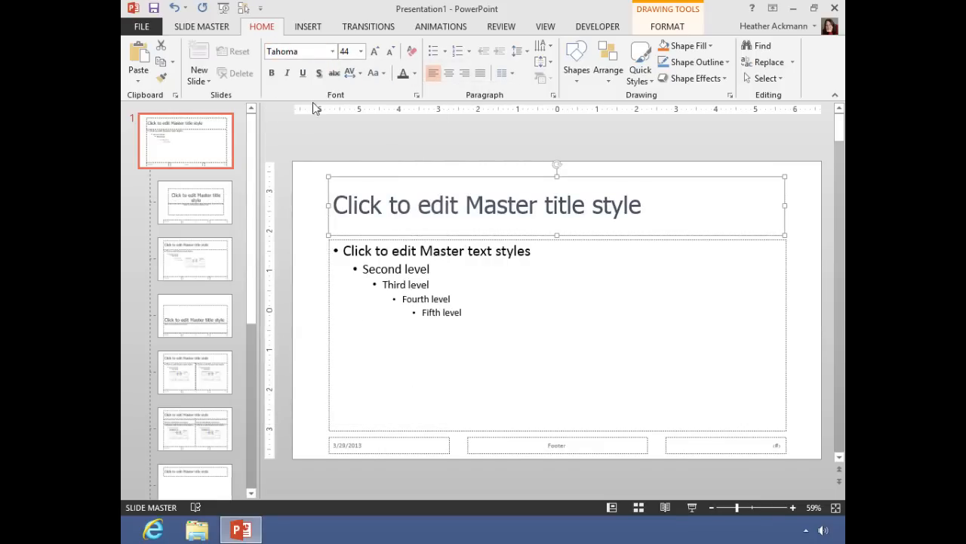
{"action": "left_click", "coordinate": [271, 73]}
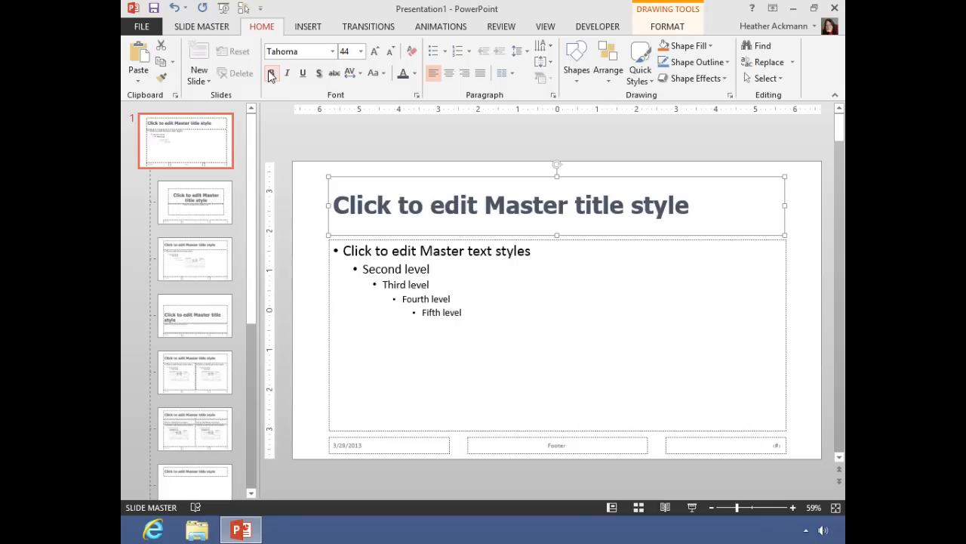
{"action": "left_click", "coordinate": [271, 73]}
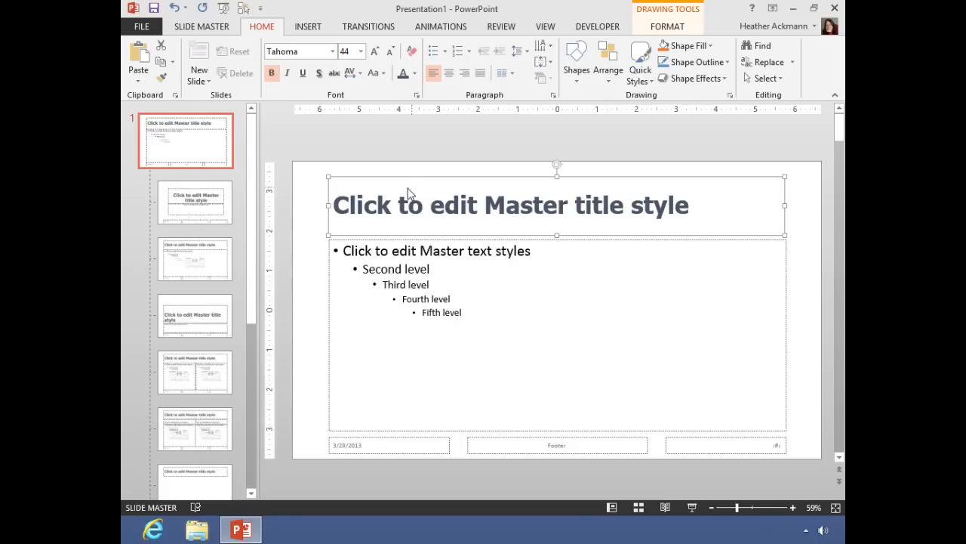
{"action": "left_click", "coordinate": [195, 201]}
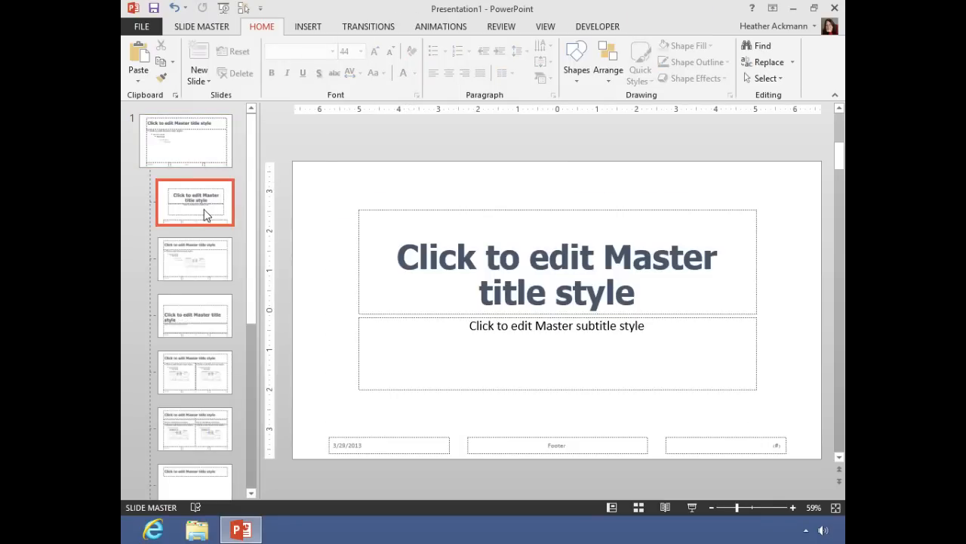
{"action": "mouse_move", "coordinate": [169, 143]}
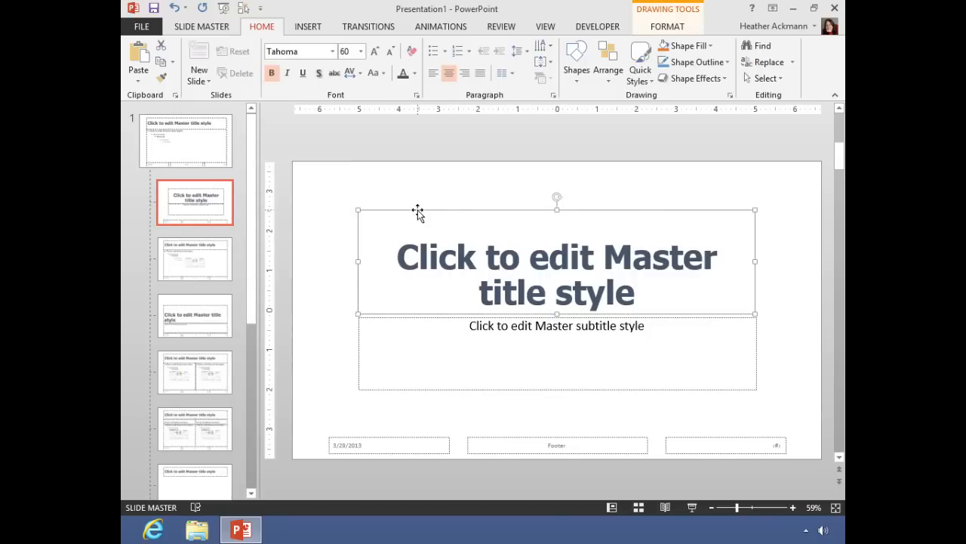
{"action": "left_click", "coordinate": [185, 140]}
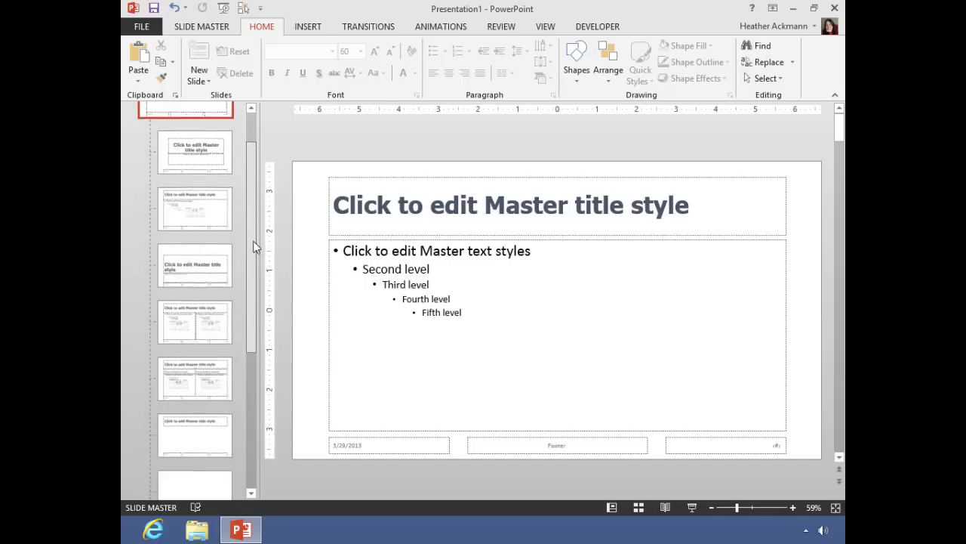
Give the title-only layout an orange 40 pt title, then reselect the main master
{"action": "left_click", "coordinate": [195, 419]}
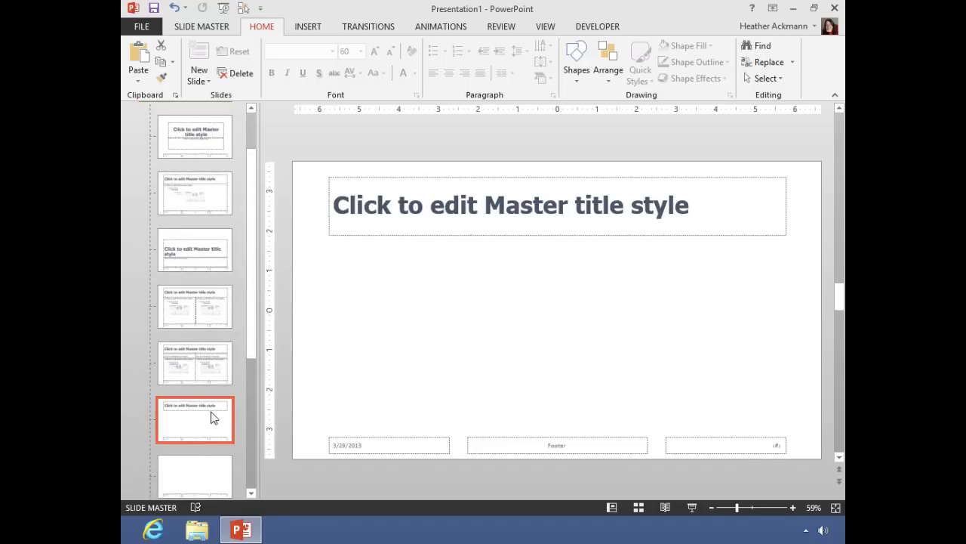
{"action": "mouse_move", "coordinate": [408, 189]}
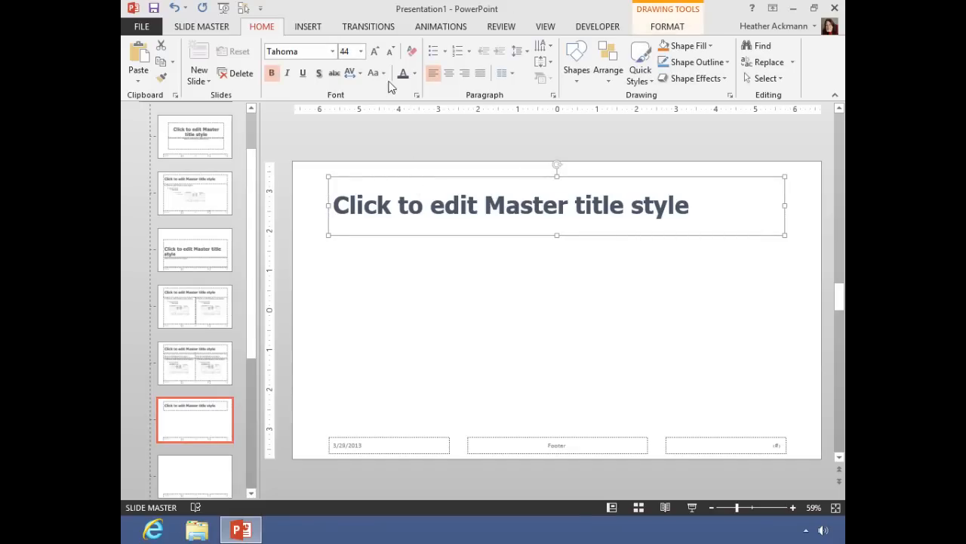
{"action": "left_click", "coordinate": [415, 73]}
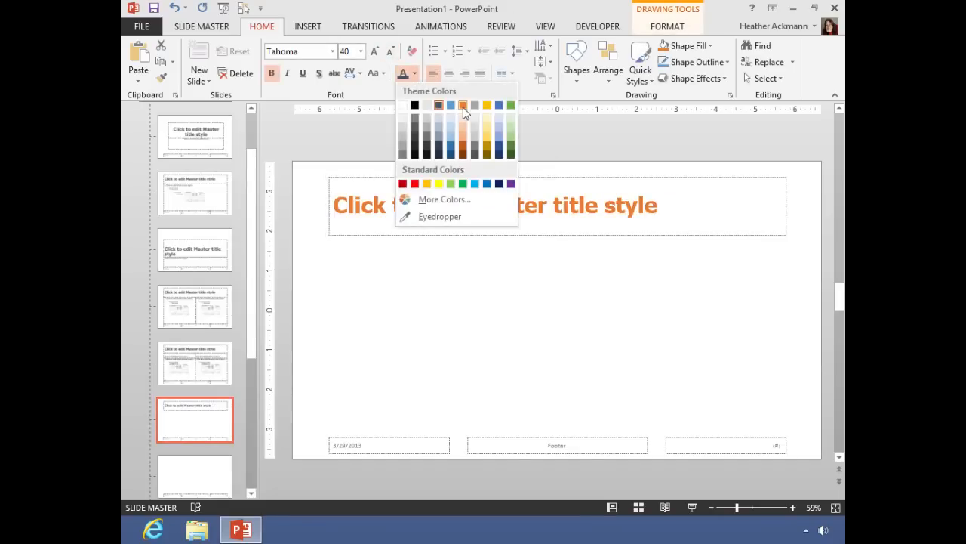
{"action": "left_click", "coordinate": [464, 106]}
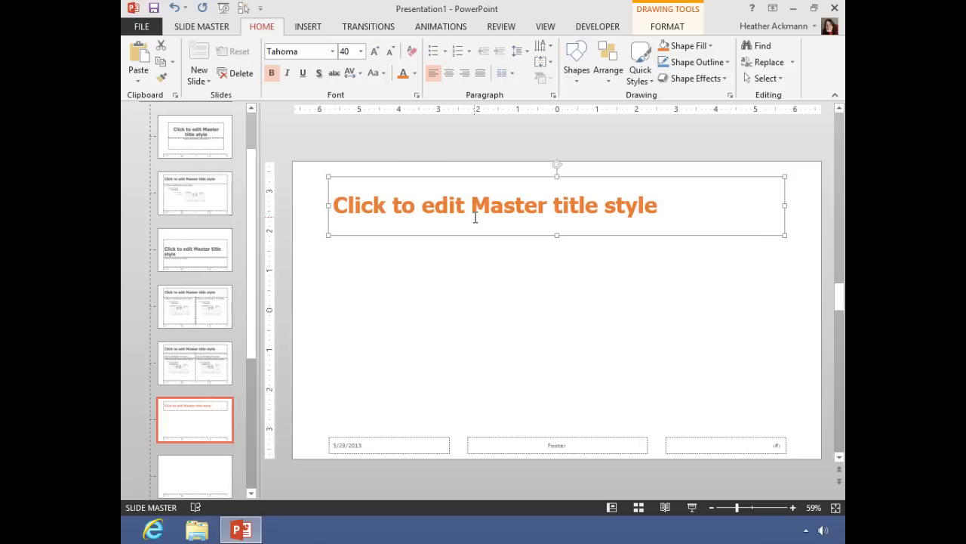
{"action": "mouse_move", "coordinate": [419, 210]}
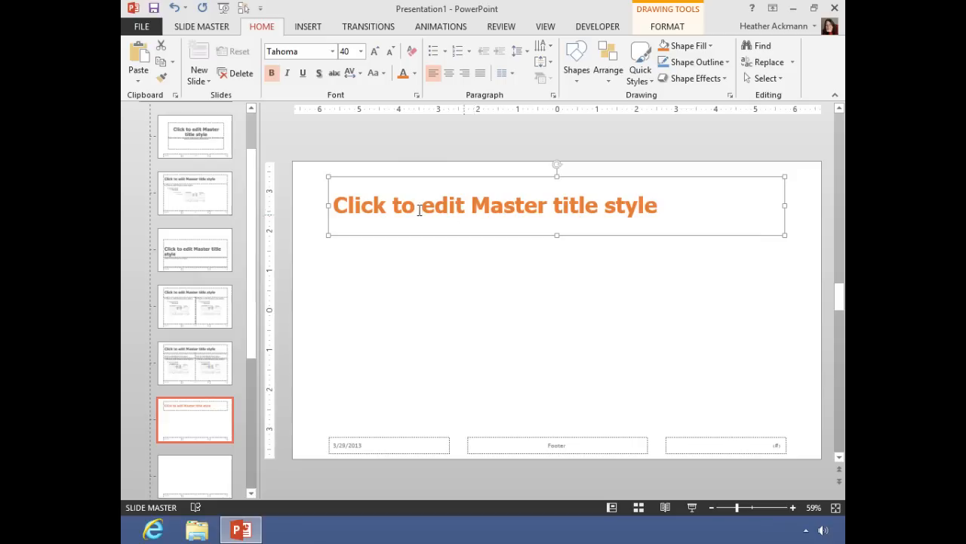
{"action": "left_click", "coordinate": [185, 140]}
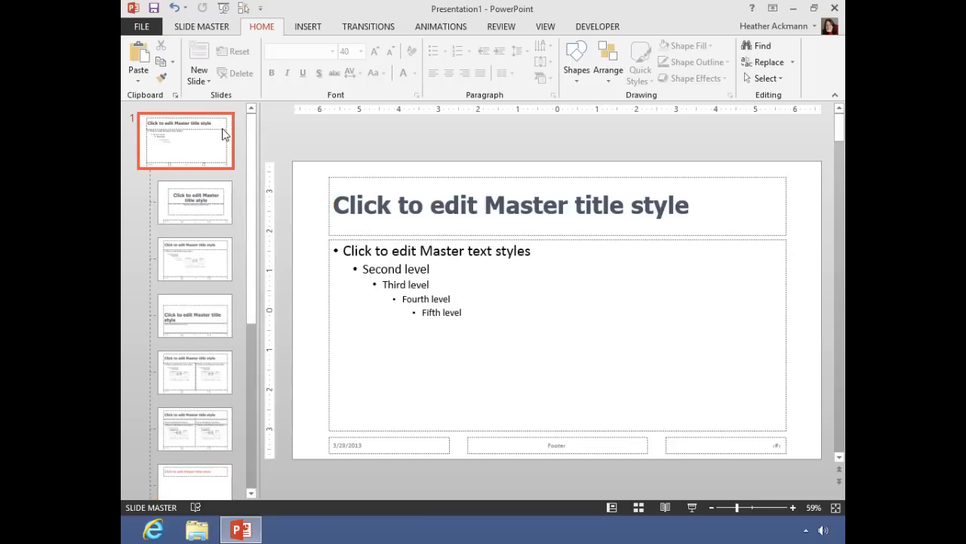
{"action": "mouse_move", "coordinate": [315, 33]}
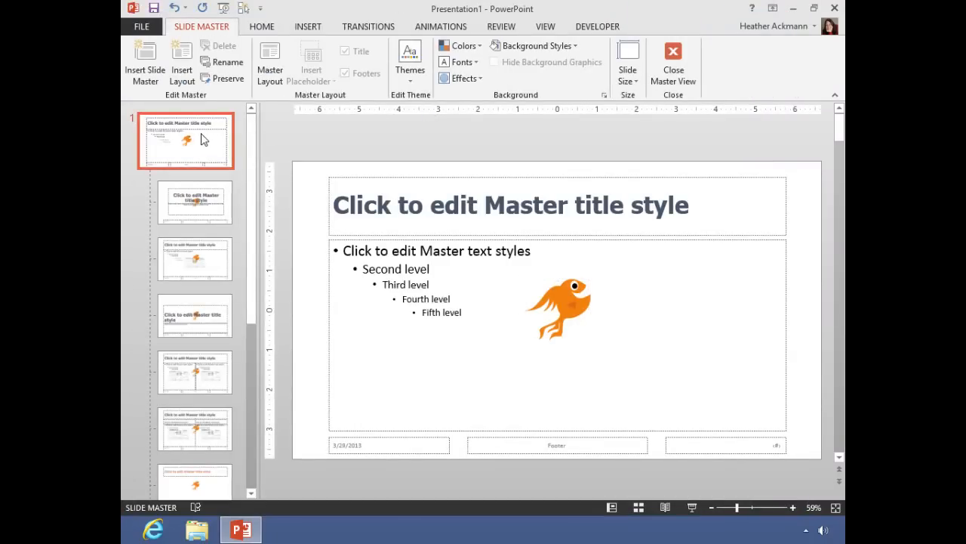
Check that the fish logo shows on the layouts, including the blank layout
{"action": "left_click", "coordinate": [195, 315]}
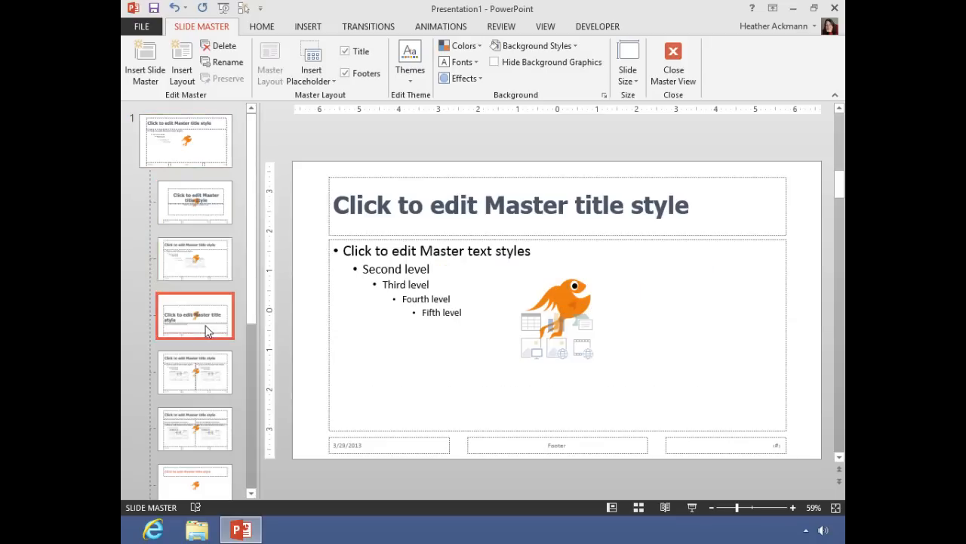
{"action": "left_click", "coordinate": [195, 424]}
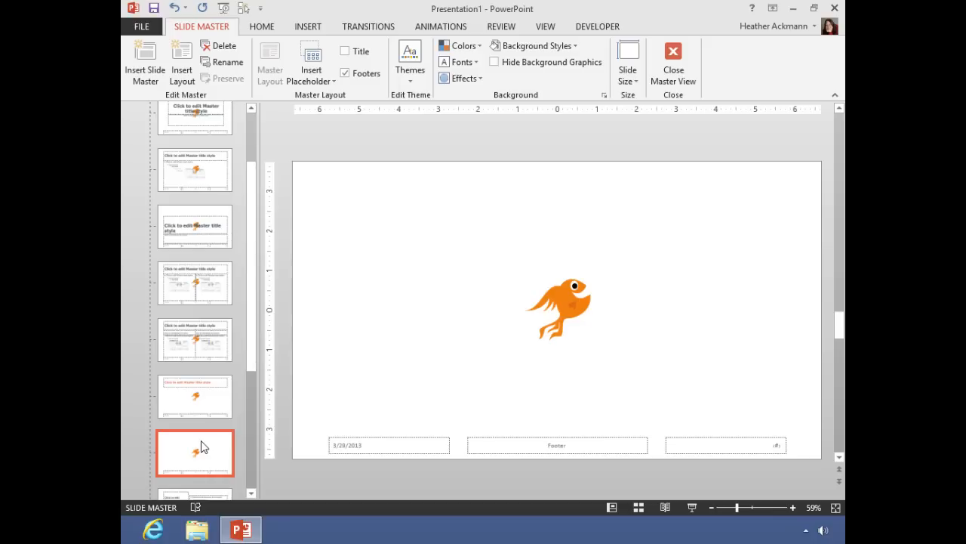
{"action": "mouse_move", "coordinate": [177, 450]}
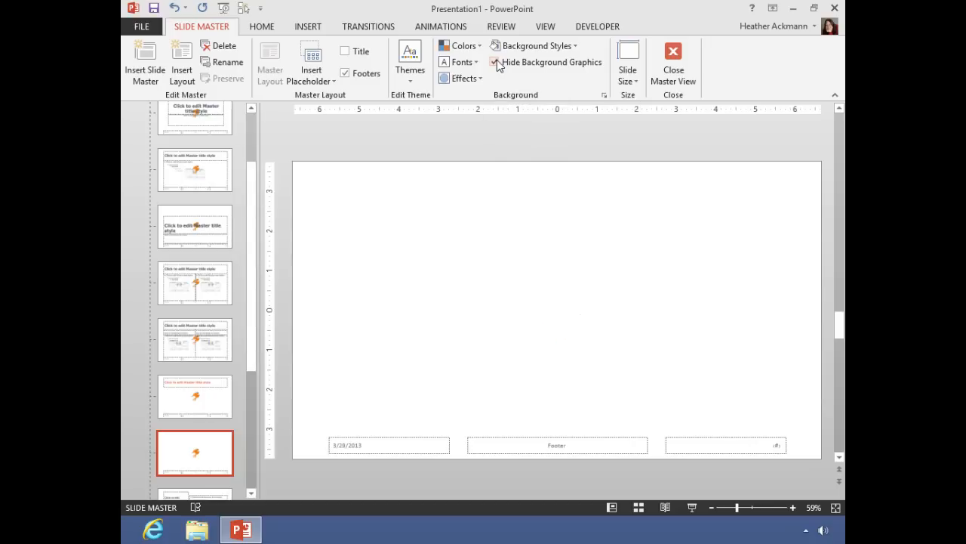
Turn Hide Background Graphics on the blank layout on, off, then on again
{"action": "left_click", "coordinate": [496, 63]}
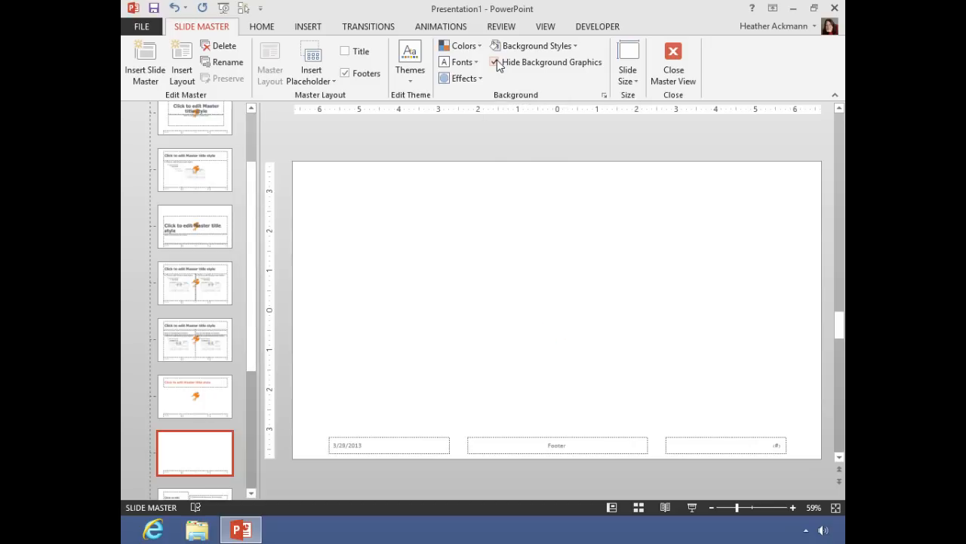
{"action": "mouse_move", "coordinate": [459, 62]}
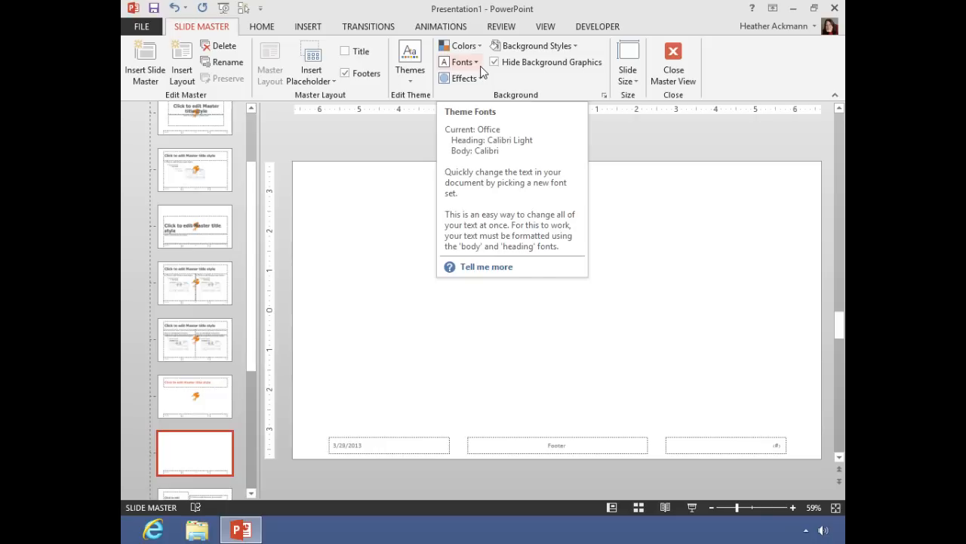
{"action": "mouse_move", "coordinate": [512, 333]}
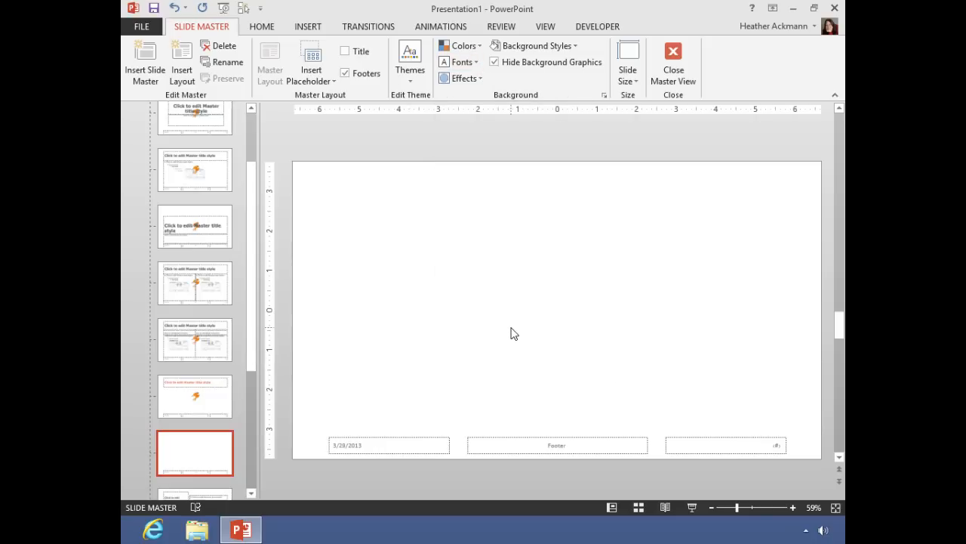
{"action": "left_click", "coordinate": [494, 62]}
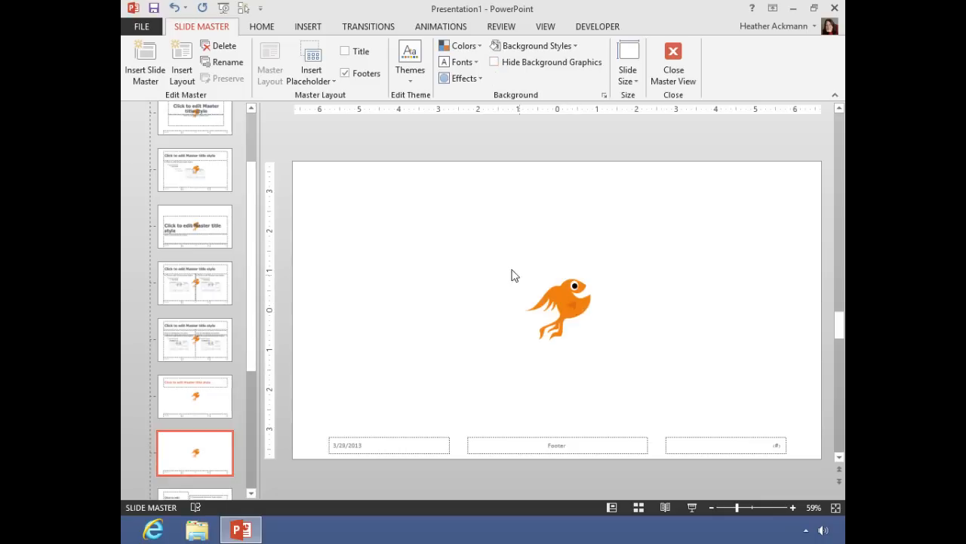
{"action": "mouse_move", "coordinate": [548, 303]}
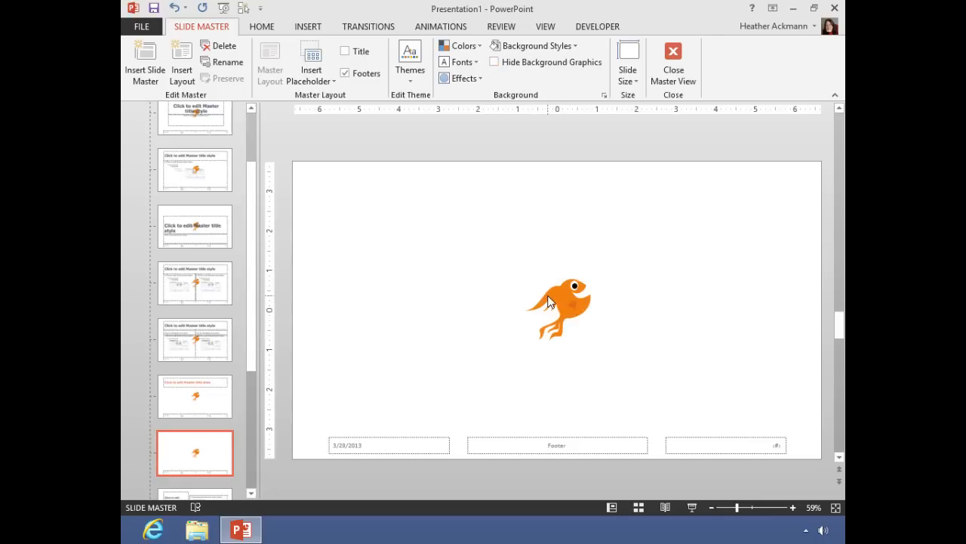
{"action": "left_click", "coordinate": [493, 61]}
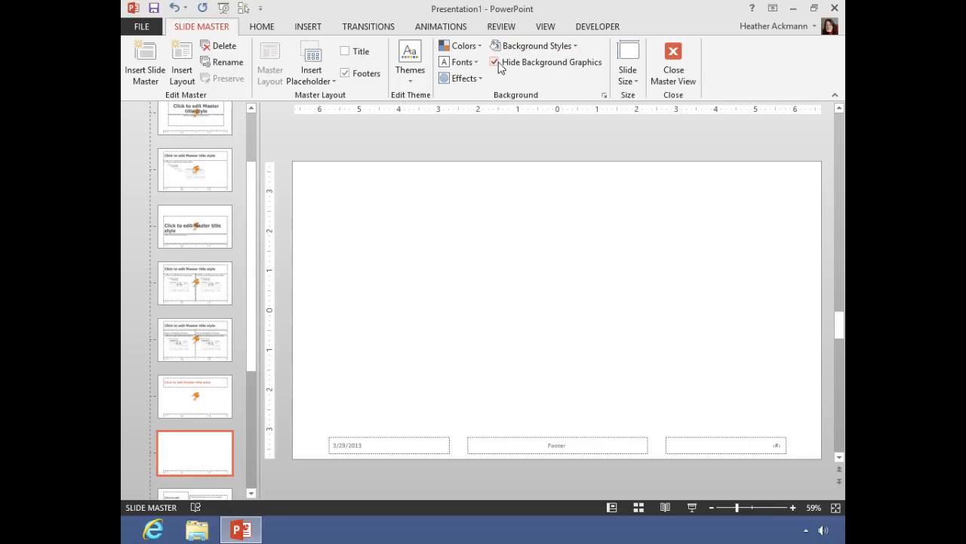
Delete the centred fish logo and reselect the main slide master thumbnail
{"action": "left_click", "coordinate": [493, 62]}
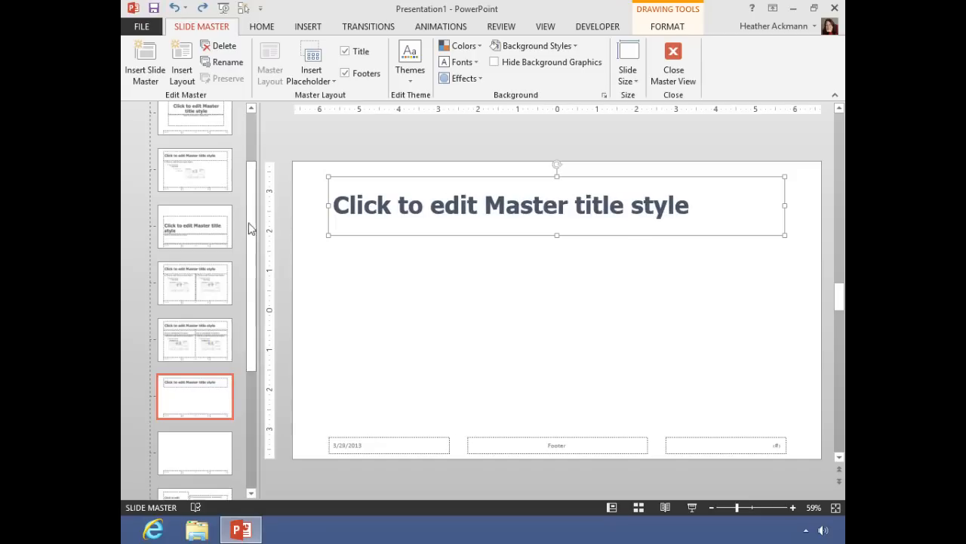
{"action": "left_click", "coordinate": [195, 142]}
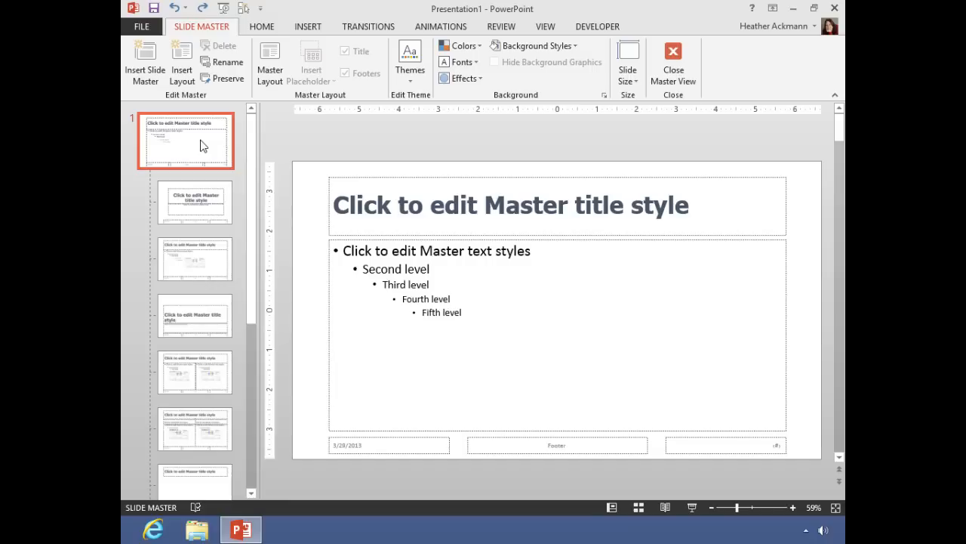
{"action": "mouse_move", "coordinate": [314, 40]}
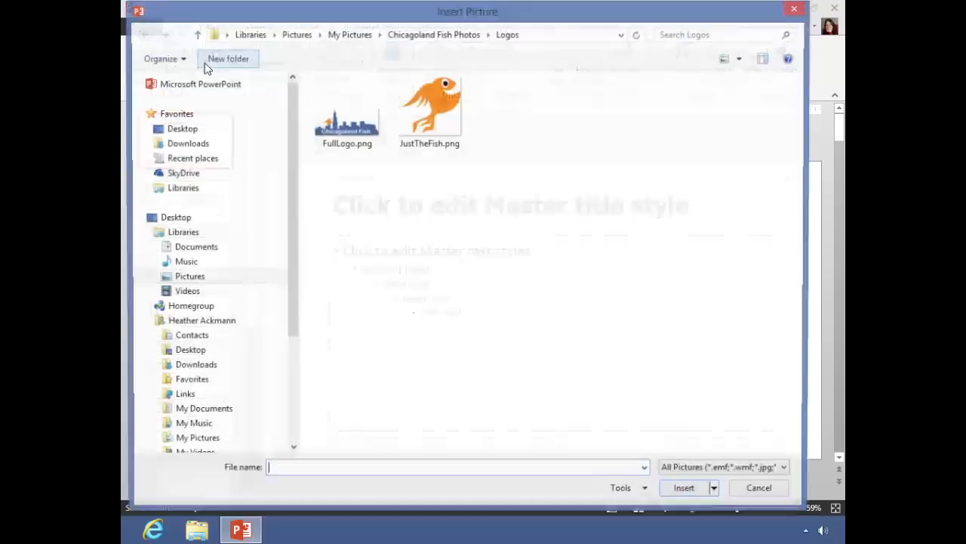
Insert JustTheFish.png from the Logos folder onto the slide master
{"action": "double_click", "coordinate": [429, 110]}
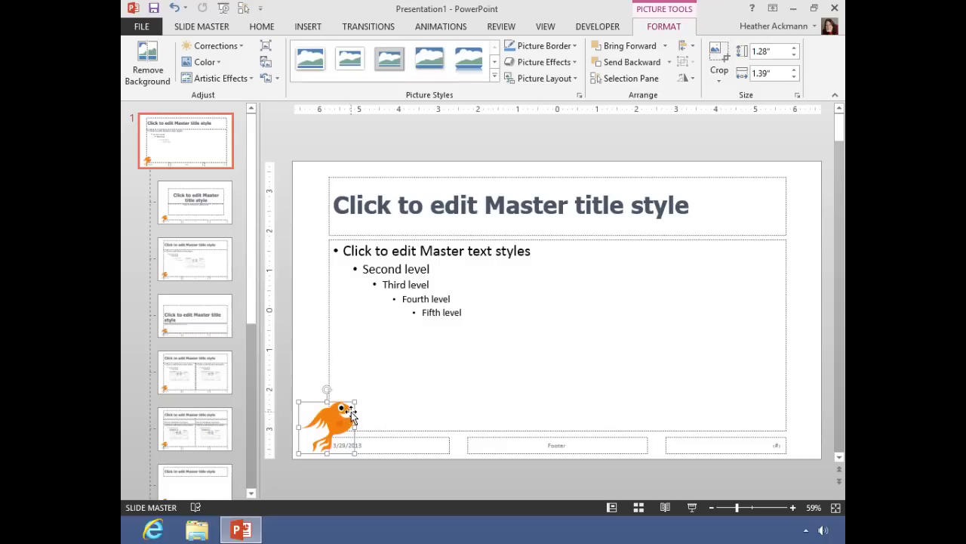
{"action": "mouse_move", "coordinate": [364, 409]}
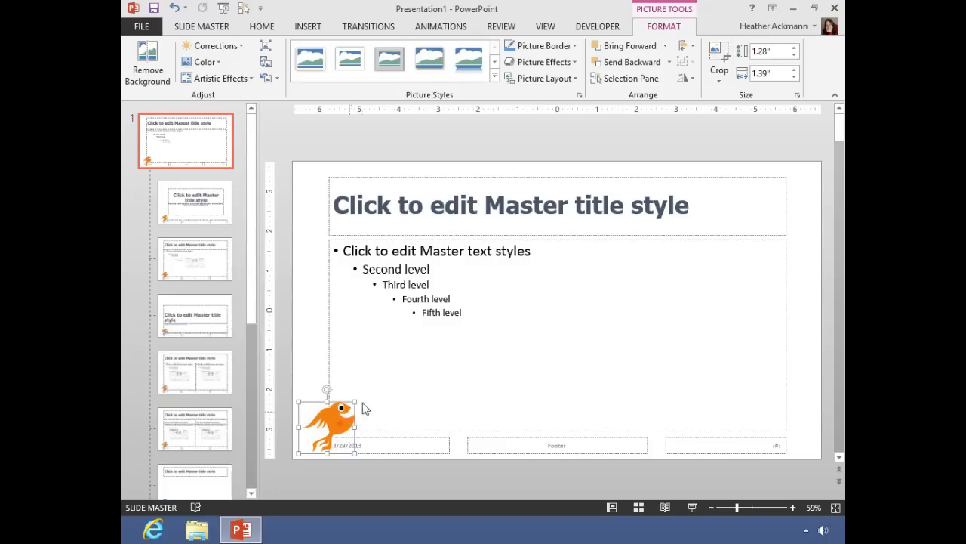
{"action": "left_click", "coordinate": [337, 46]}
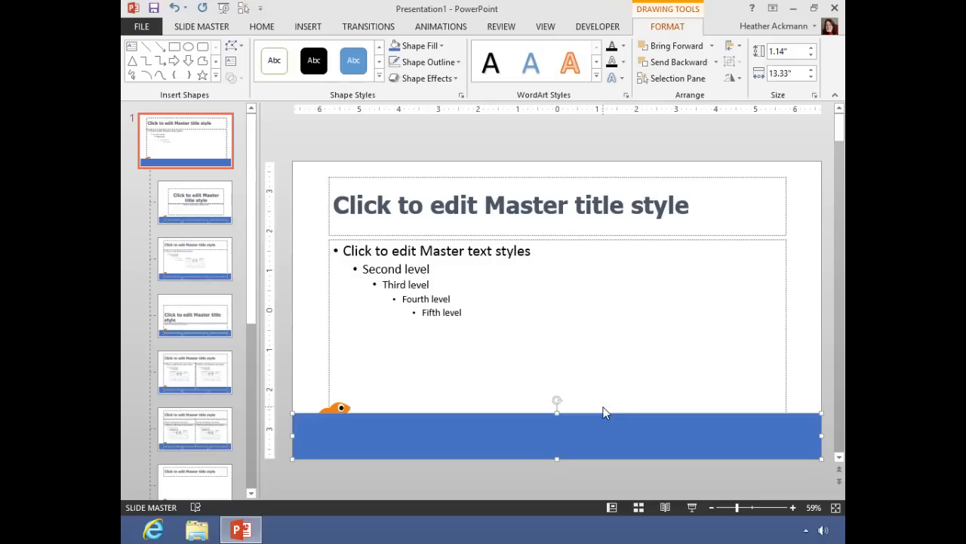
{"action": "mouse_move", "coordinate": [594, 413]}
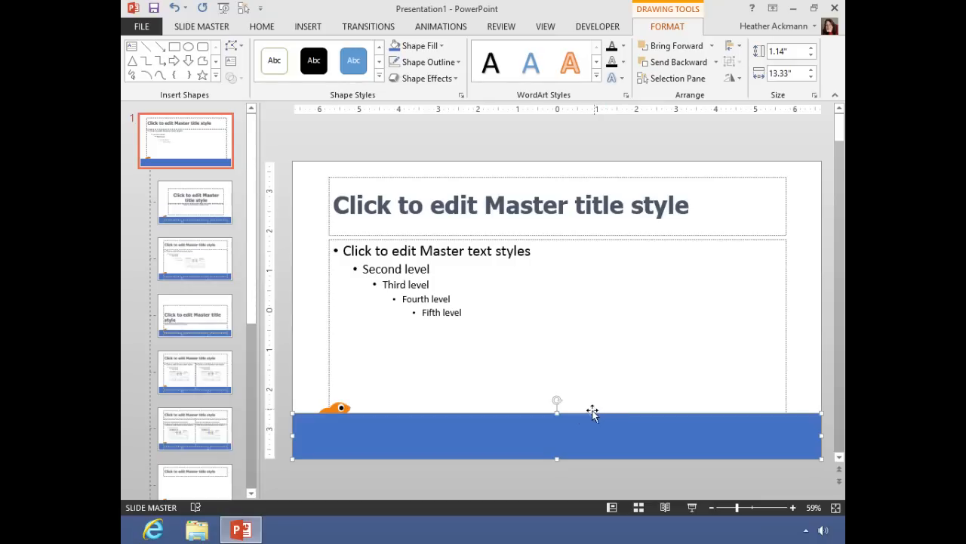
Add an edit point and curve the blue rectangle's top edge into a wave
{"action": "right_click", "coordinate": [593, 413]}
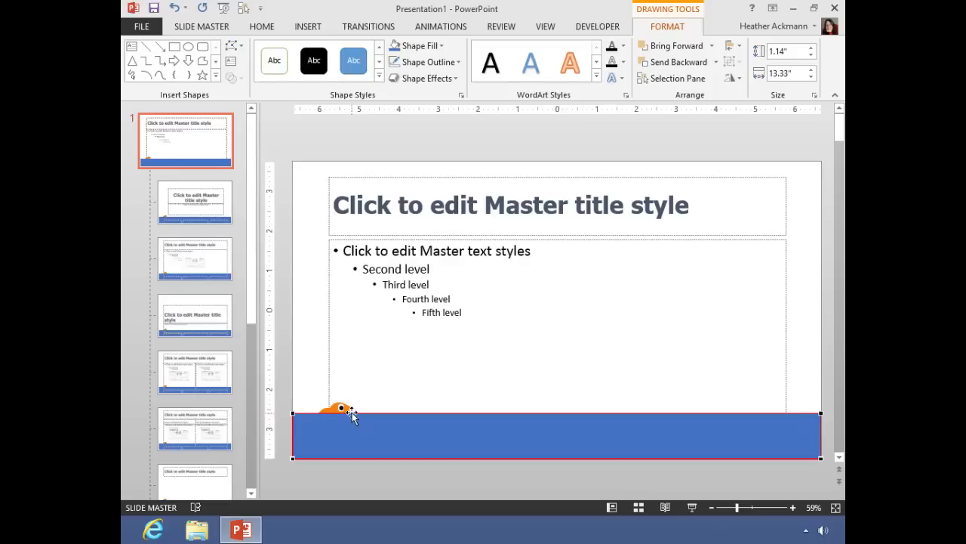
{"action": "right_click", "coordinate": [351, 416]}
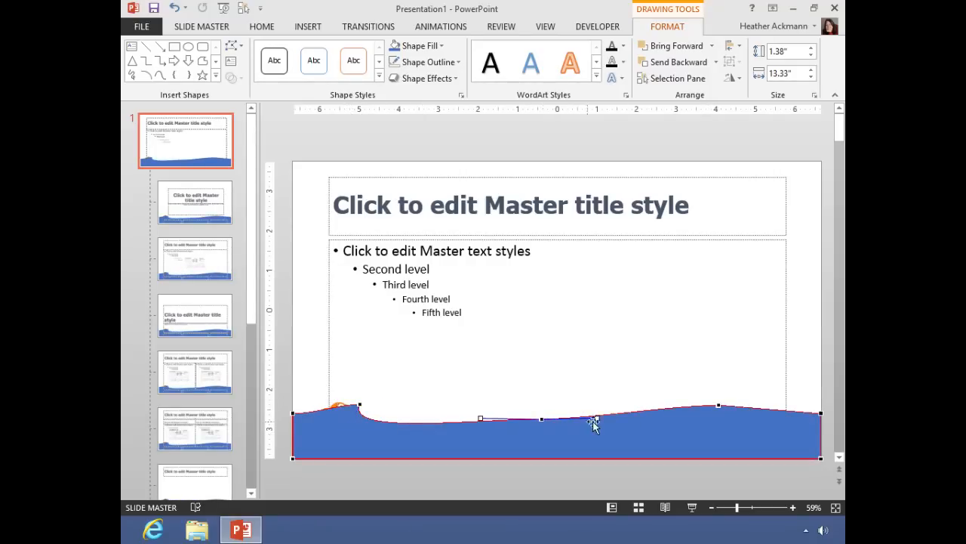
{"action": "left_click_drag", "start_coordinate": [596, 420], "coordinate": [716, 405]}
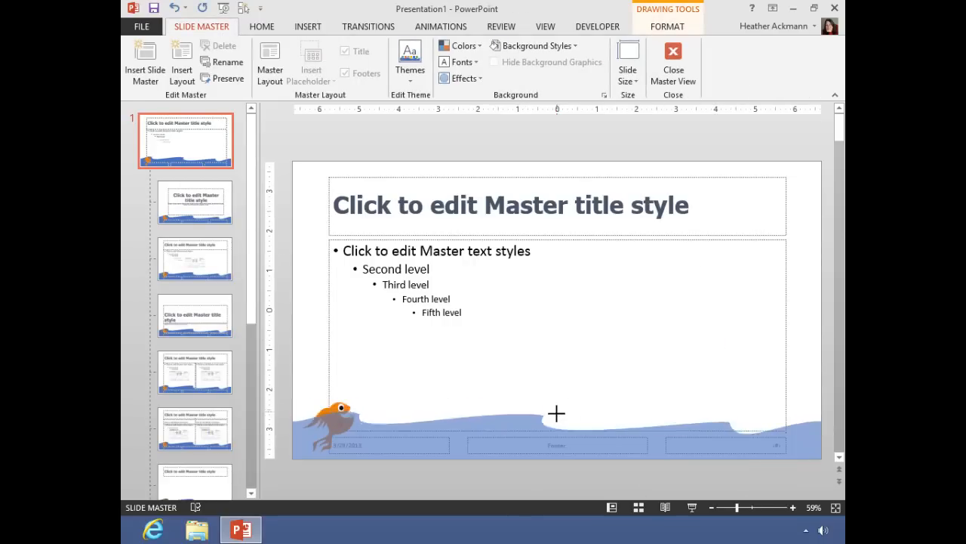
{"action": "left_click", "coordinate": [557, 413]}
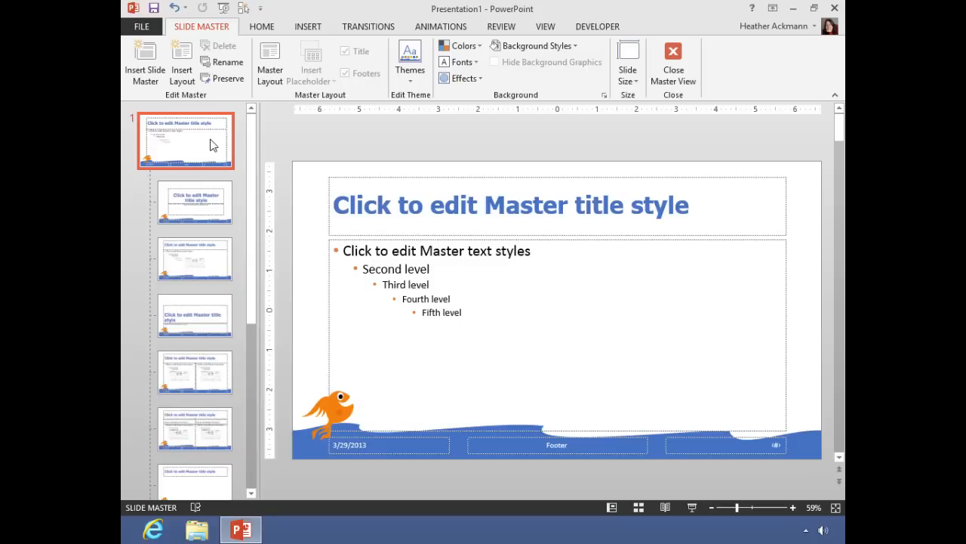
{"action": "mouse_move", "coordinate": [199, 167]}
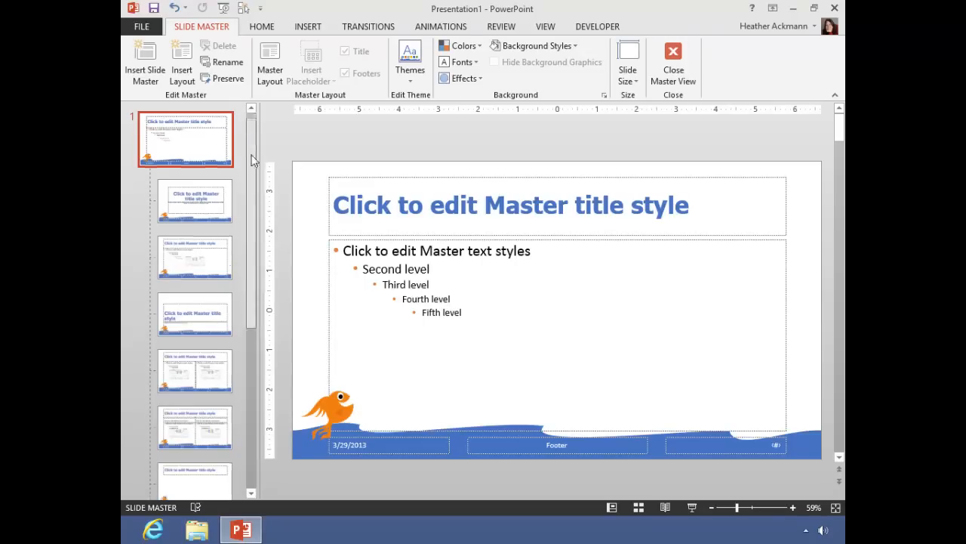
{"action": "mouse_move", "coordinate": [269, 125]}
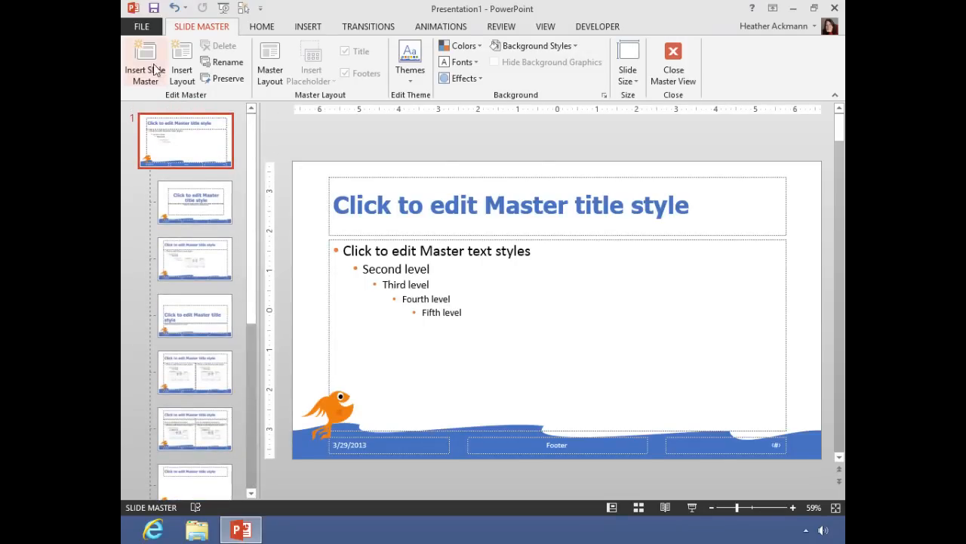
{"action": "mouse_move", "coordinate": [146, 64]}
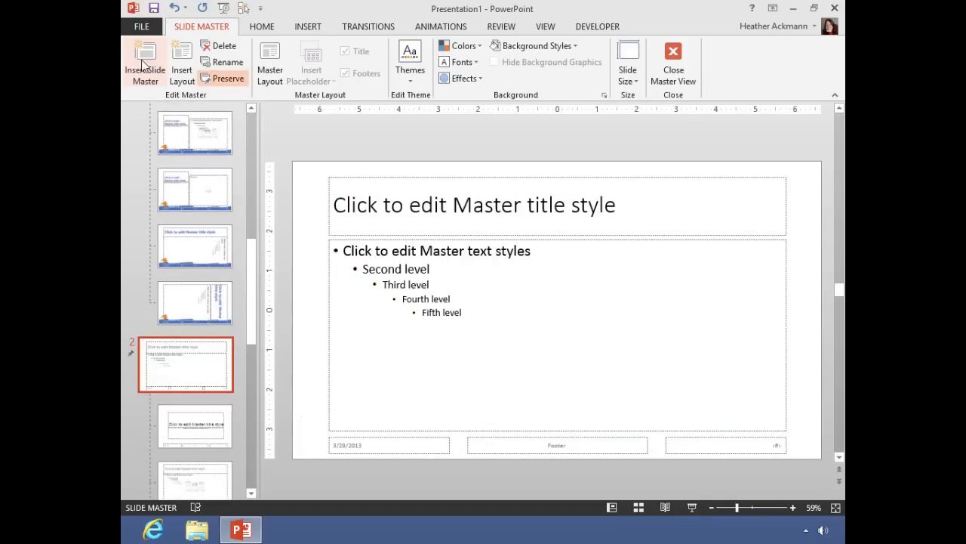
Insert a second slide master and select master 2 for the Chicagoland Fish design
{"action": "left_click", "coordinate": [195, 133]}
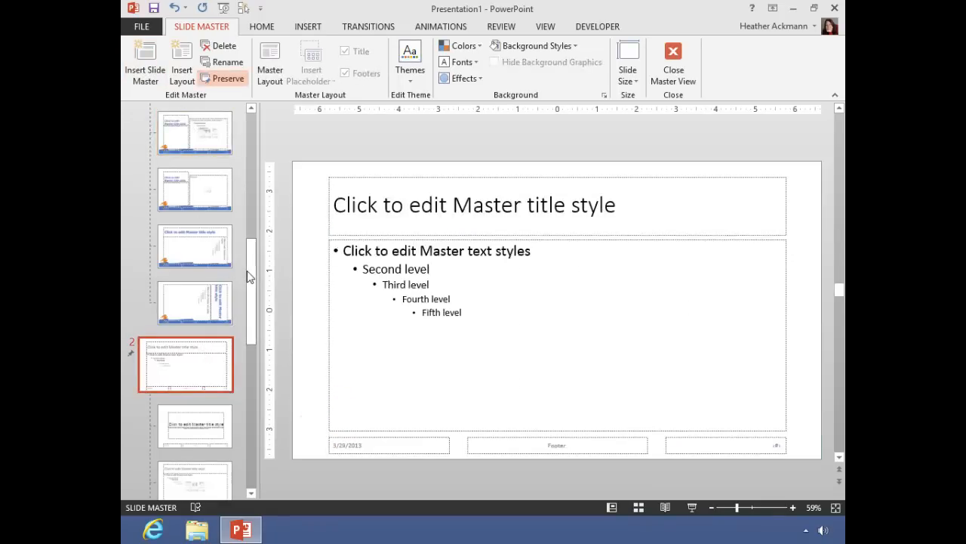
{"action": "scroll", "scroll_direction": "down", "scroll_amount": 3}
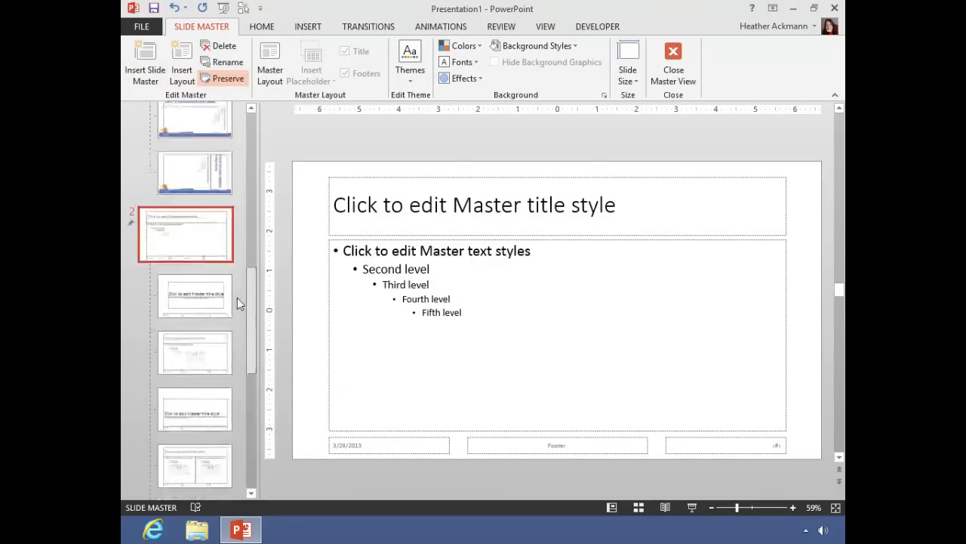
{"action": "left_click", "coordinate": [185, 293]}
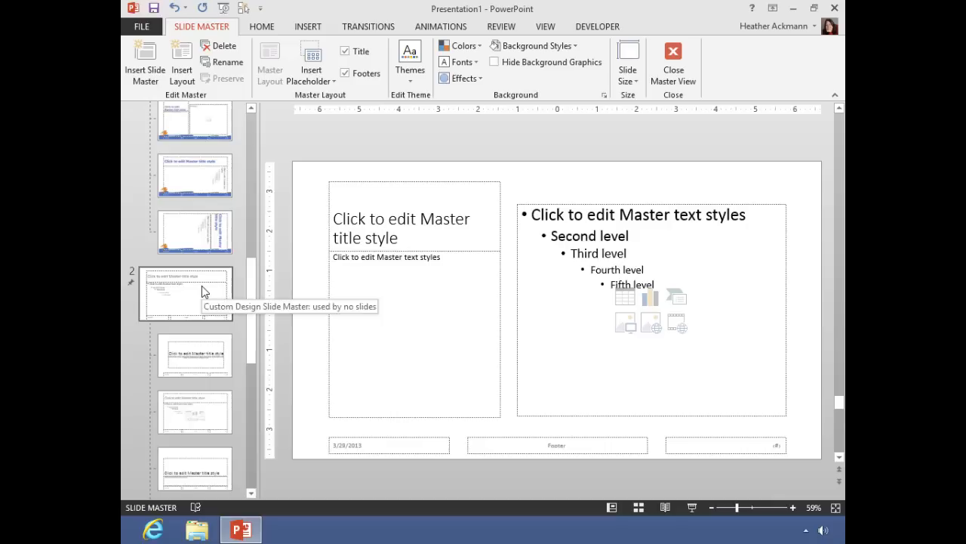
{"action": "left_click", "coordinate": [185, 293]}
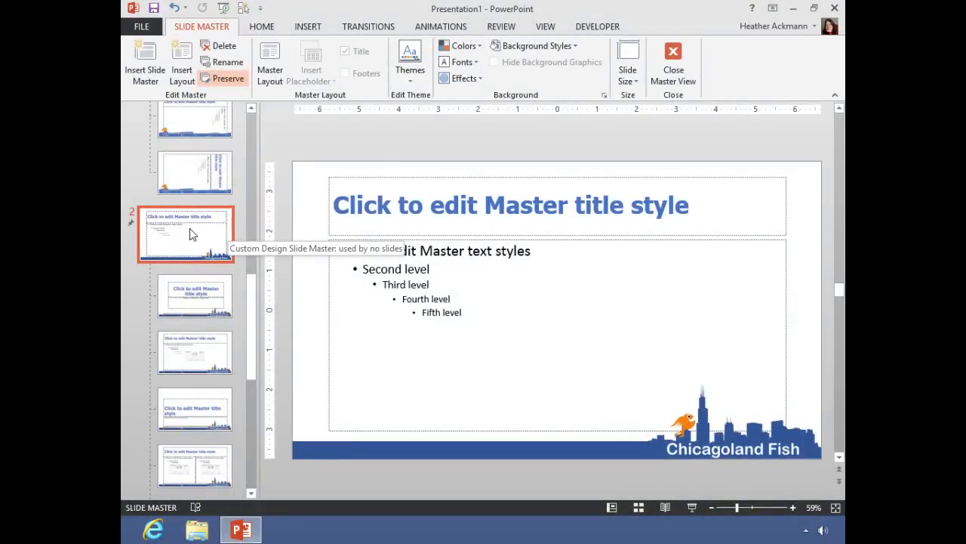
{"action": "mouse_move", "coordinate": [255, 319]}
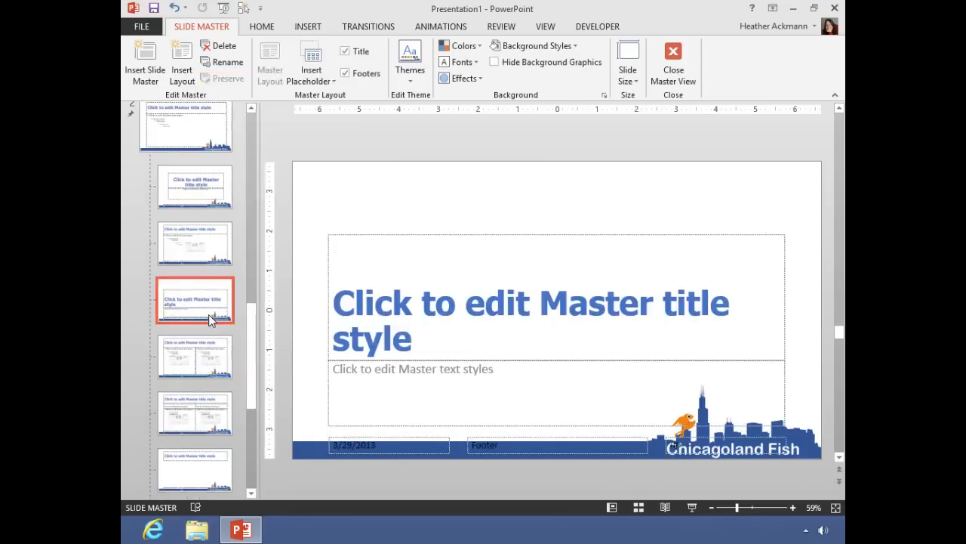
Insert a new layout after master 2's Title Slide layout
{"action": "left_click", "coordinate": [195, 187]}
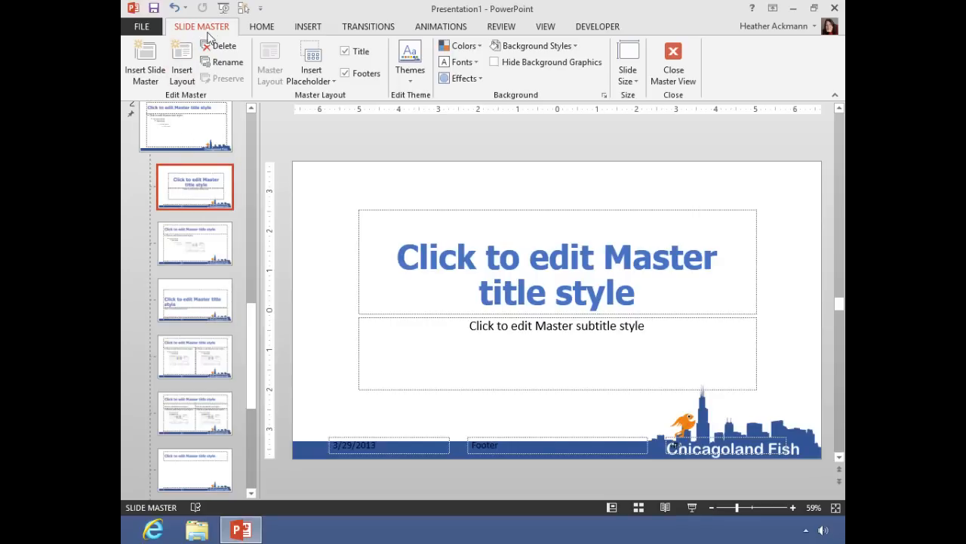
{"action": "left_click", "coordinate": [194, 243]}
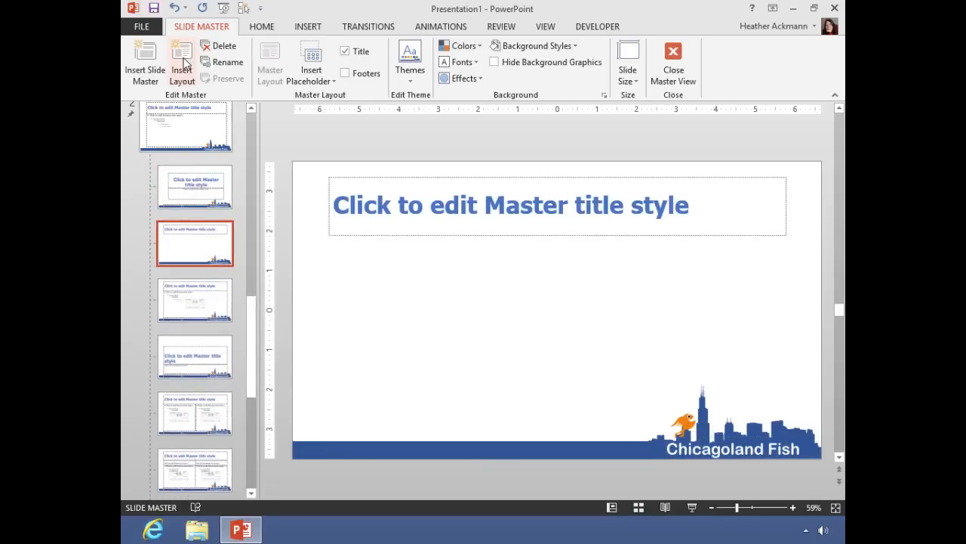
{"action": "mouse_move", "coordinate": [200, 257]}
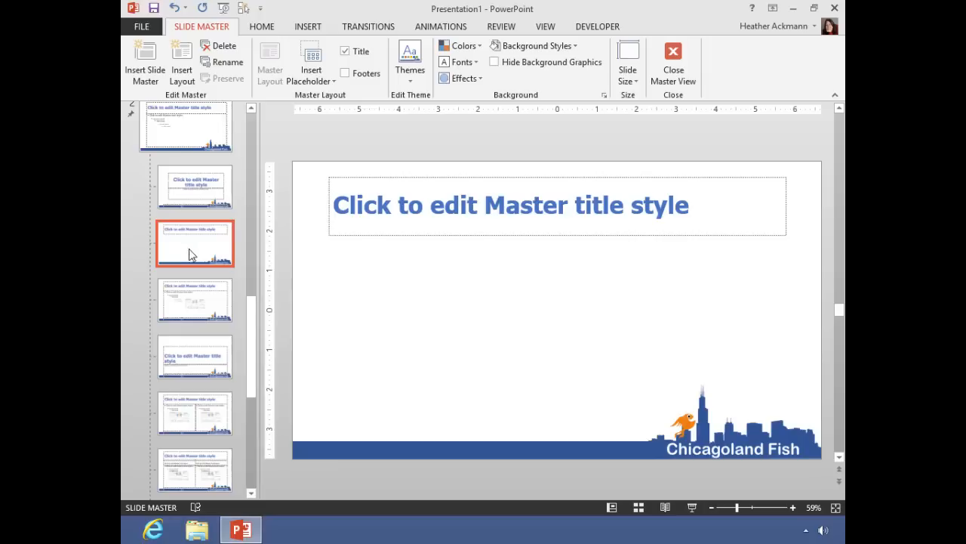
{"action": "mouse_move", "coordinate": [213, 244]}
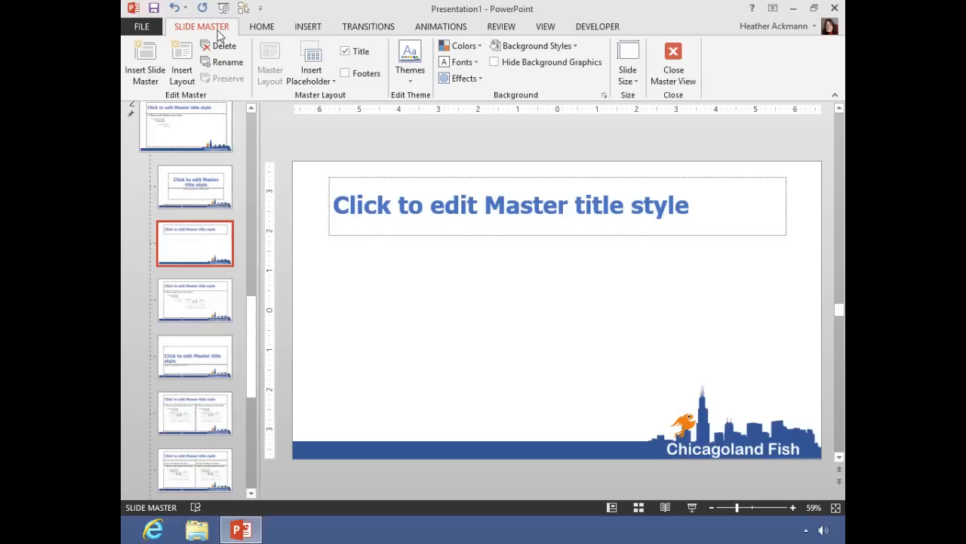
{"action": "mouse_move", "coordinate": [337, 106]}
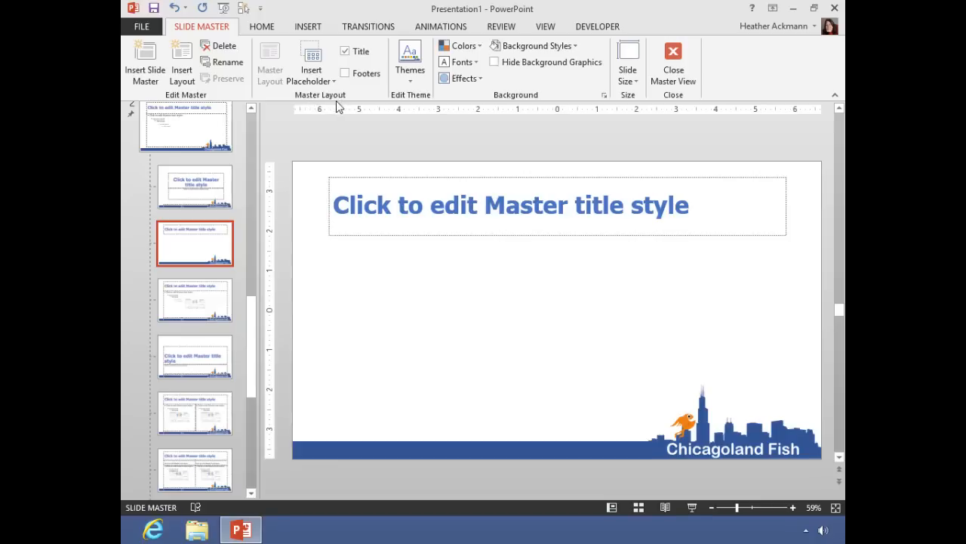
{"action": "mouse_move", "coordinate": [311, 62]}
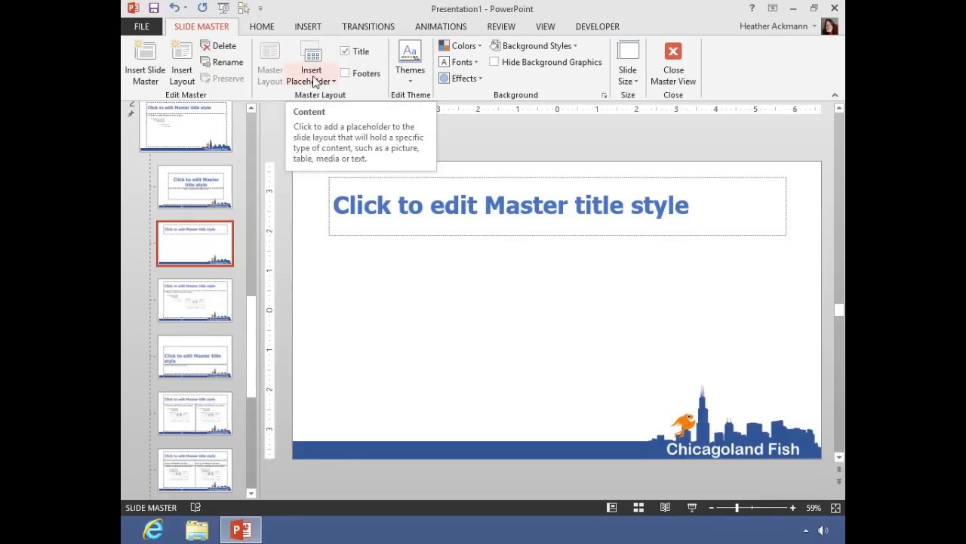
Draw a large picture placeholder on the left side of the new layout
{"action": "left_click", "coordinate": [311, 62]}
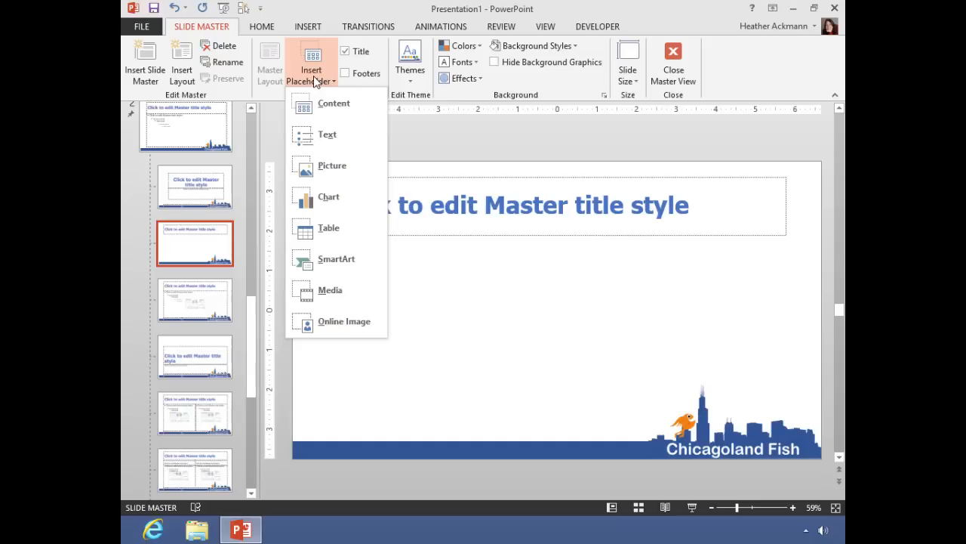
{"action": "mouse_move", "coordinate": [316, 82]}
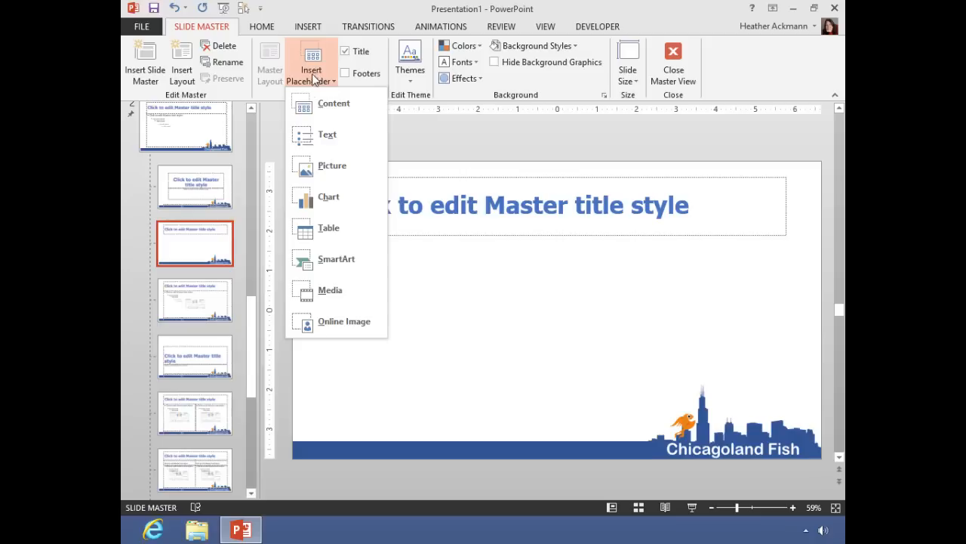
{"action": "mouse_move", "coordinate": [331, 165]}
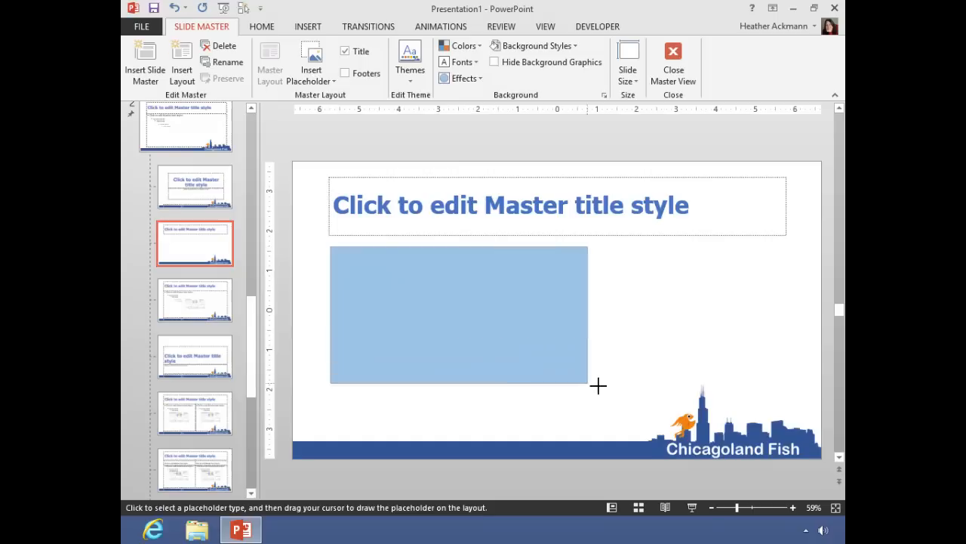
{"action": "left_click_drag", "start_coordinate": [599, 386], "coordinate": [630, 427]}
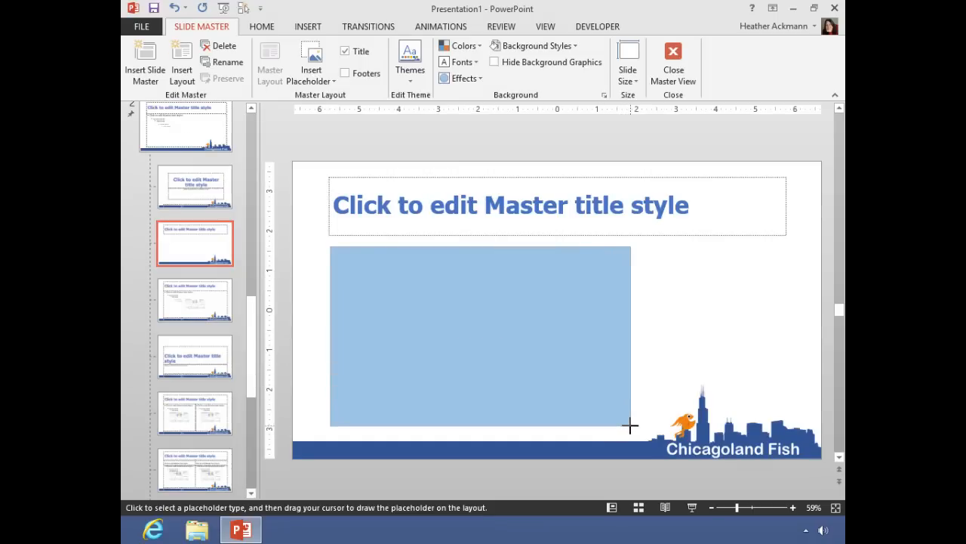
{"action": "left_click_drag", "start_coordinate": [330, 245], "coordinate": [630, 425]}
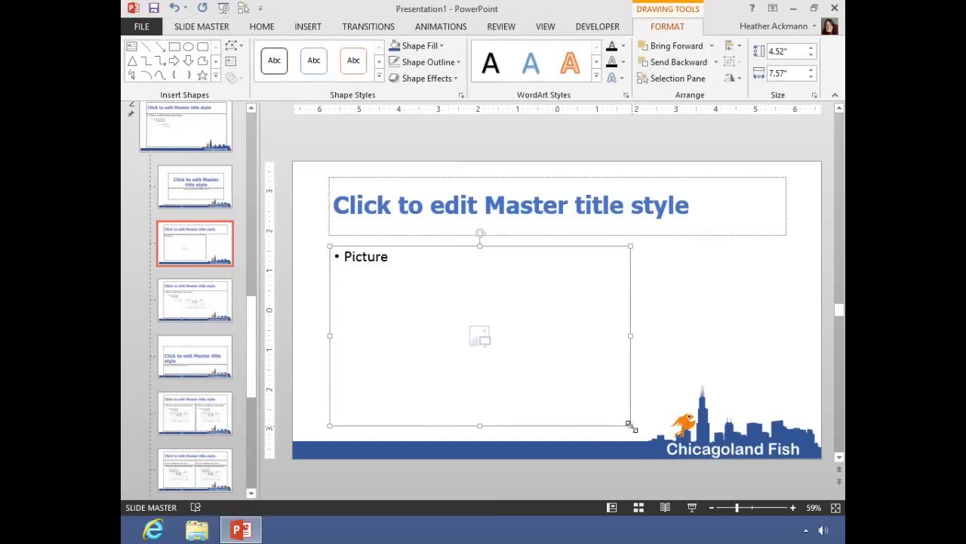
Draw a text placeholder on the right side beside the picture area
{"action": "left_click", "coordinate": [201, 25]}
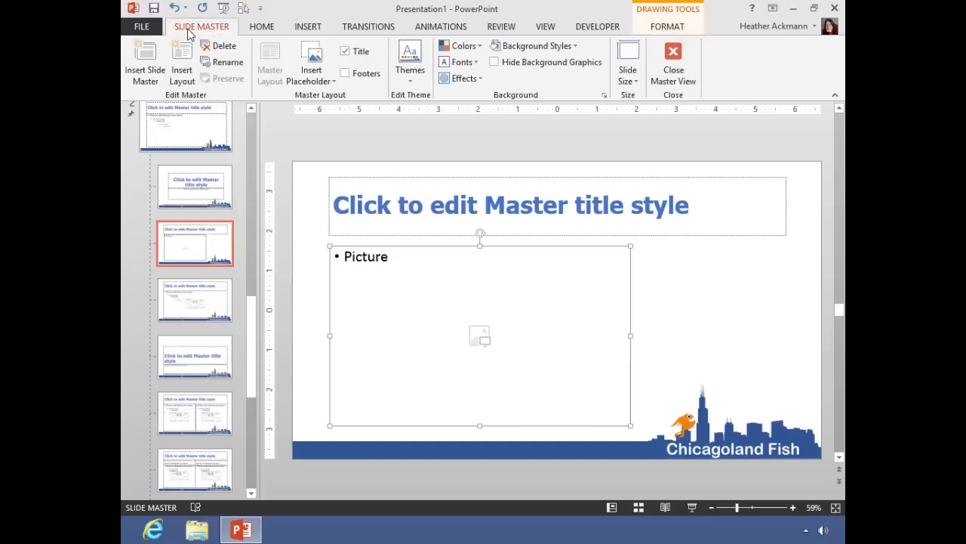
{"action": "left_click", "coordinate": [311, 60]}
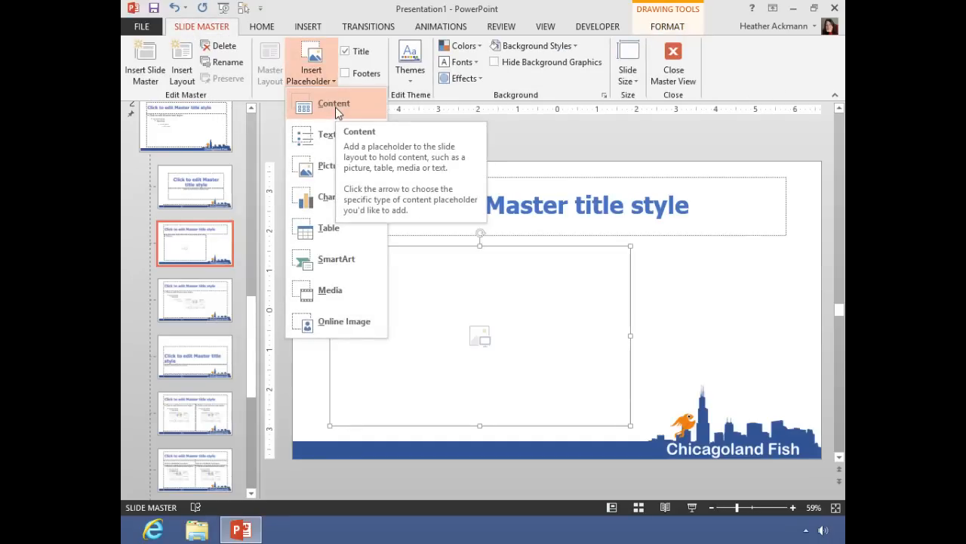
{"action": "mouse_move", "coordinate": [327, 134]}
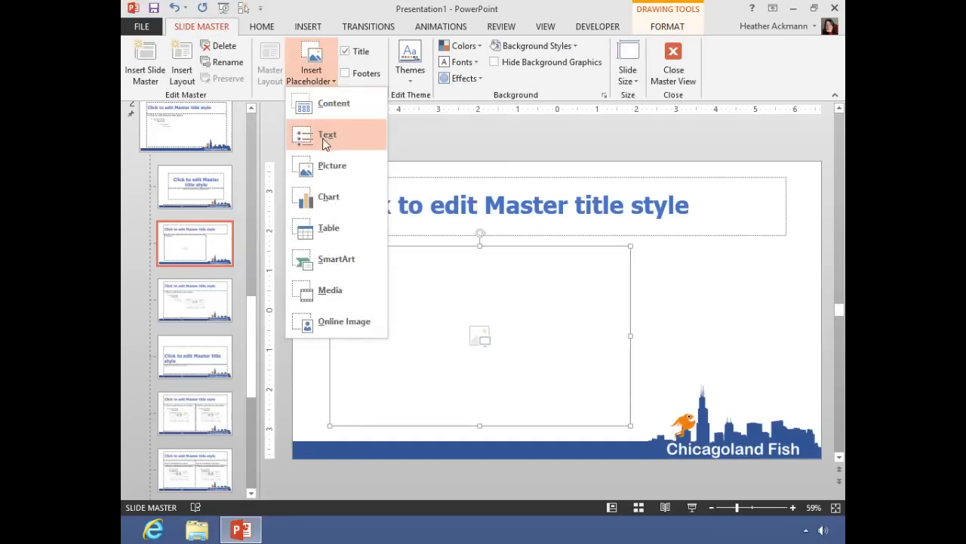
{"action": "mouse_move", "coordinate": [351, 264]}
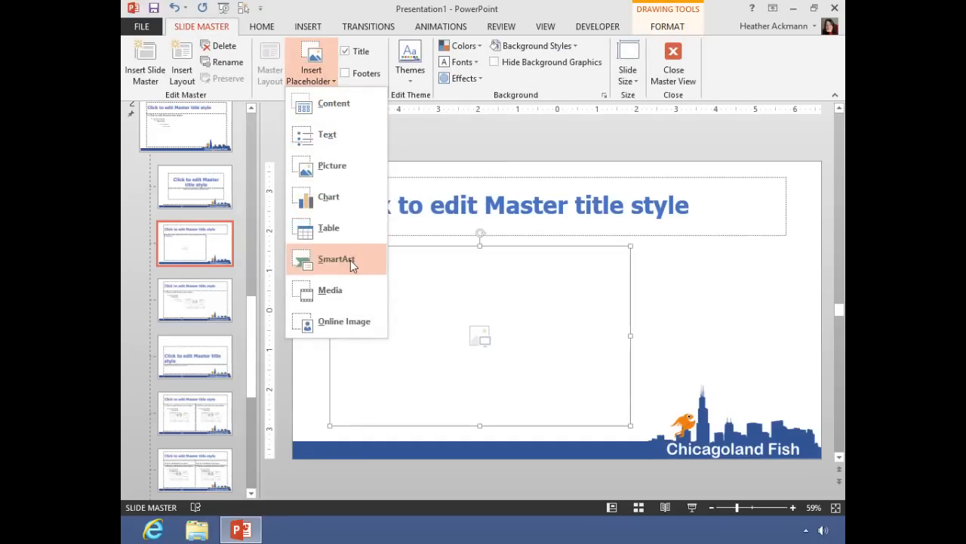
{"action": "mouse_move", "coordinate": [362, 326]}
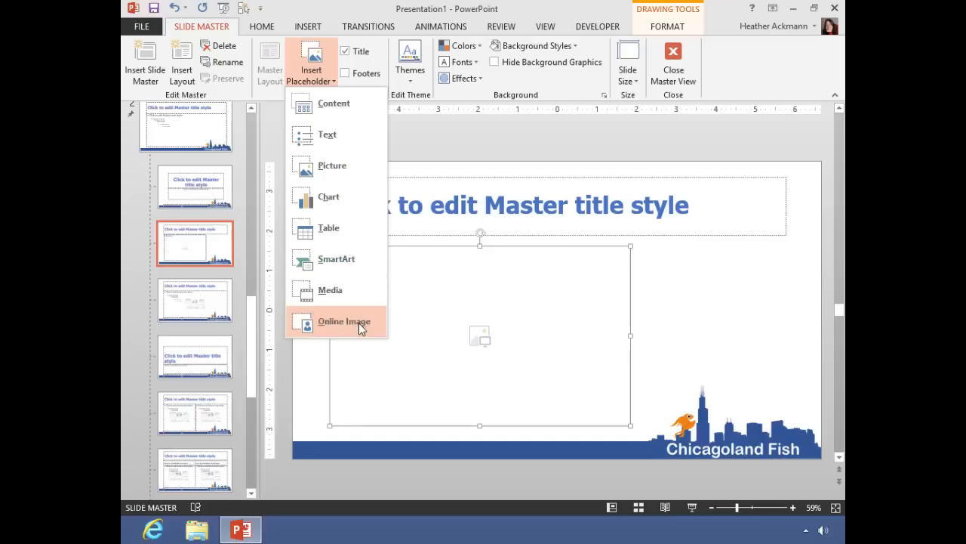
{"action": "mouse_move", "coordinate": [326, 134]}
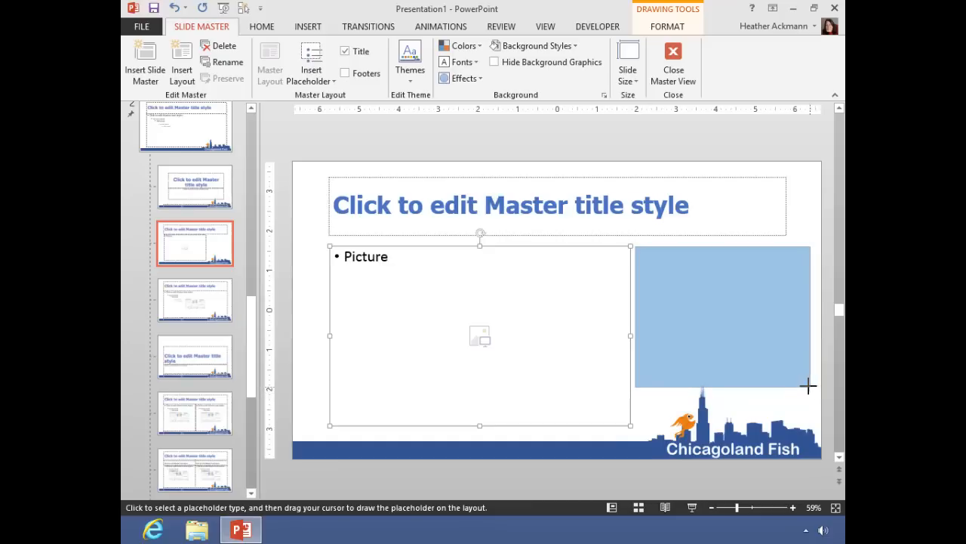
{"action": "left_click_drag", "start_coordinate": [636, 245], "coordinate": [785, 376]}
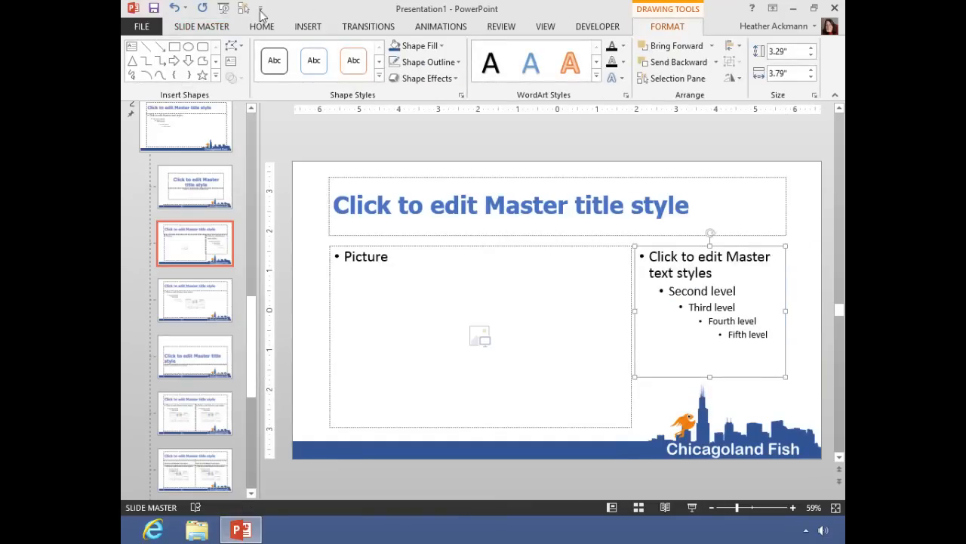
Close Slide Master view and return to Normal view of the single slide
{"action": "left_click", "coordinate": [202, 26]}
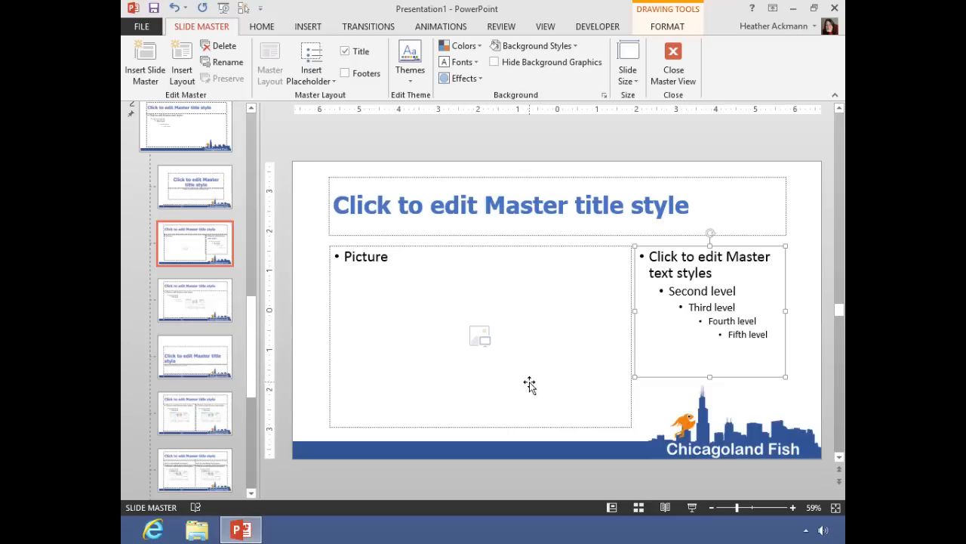
{"action": "mouse_move", "coordinate": [773, 238]}
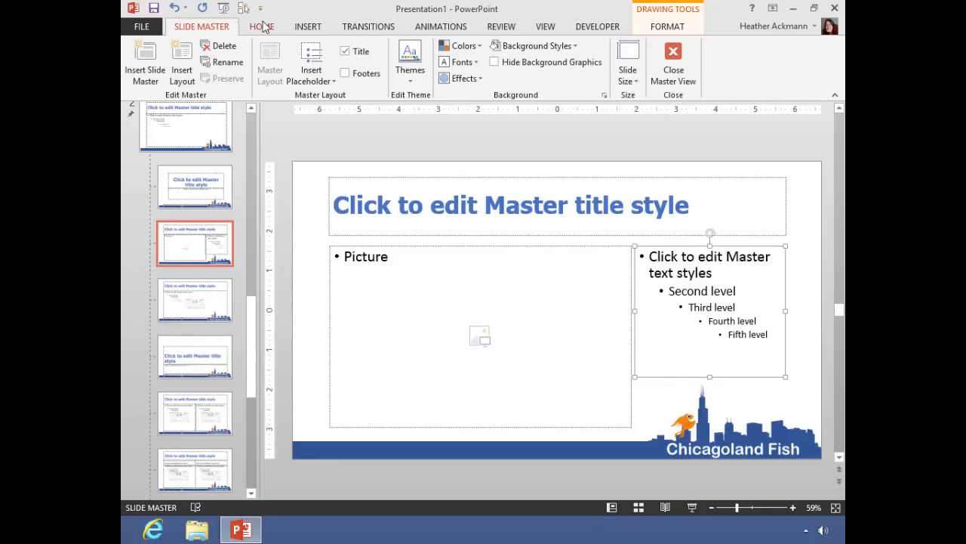
{"action": "left_click", "coordinate": [261, 26]}
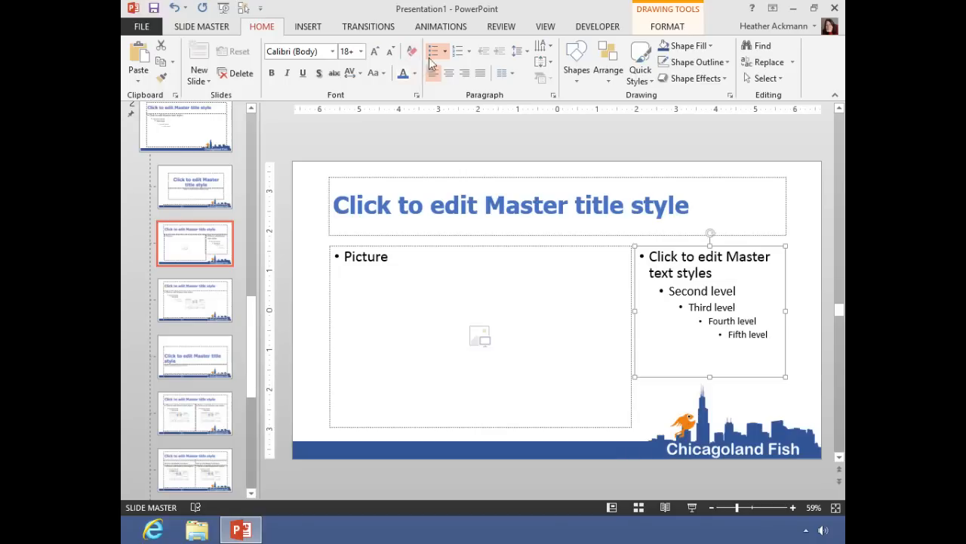
{"action": "left_click", "coordinate": [432, 52]}
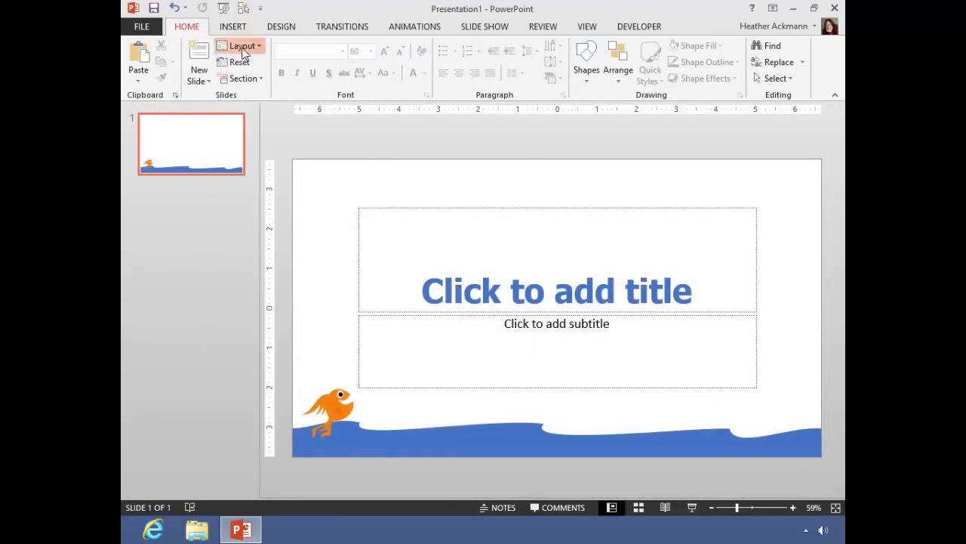
Apply the Custom Layout with picture and text placeholders to slide 1
{"action": "left_click", "coordinate": [242, 46]}
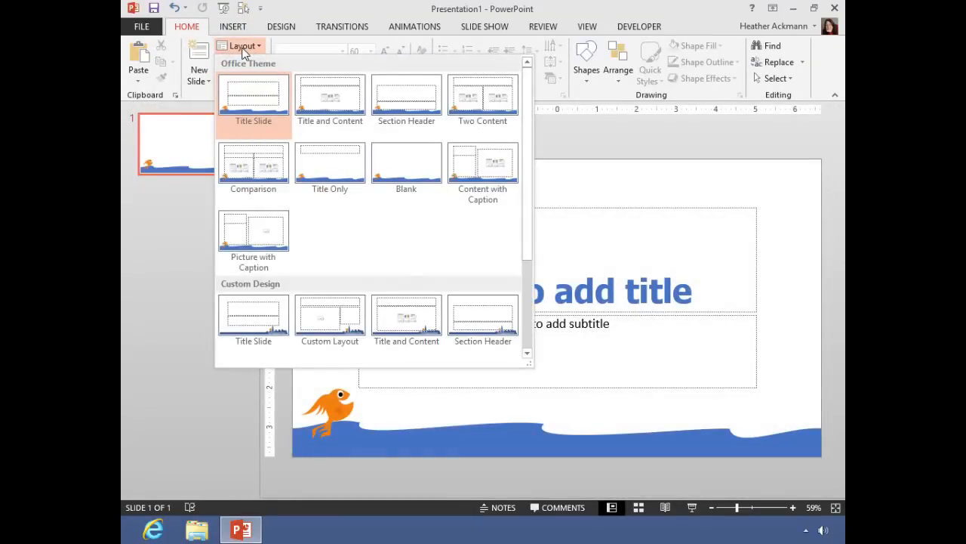
{"action": "mouse_move", "coordinate": [243, 60]}
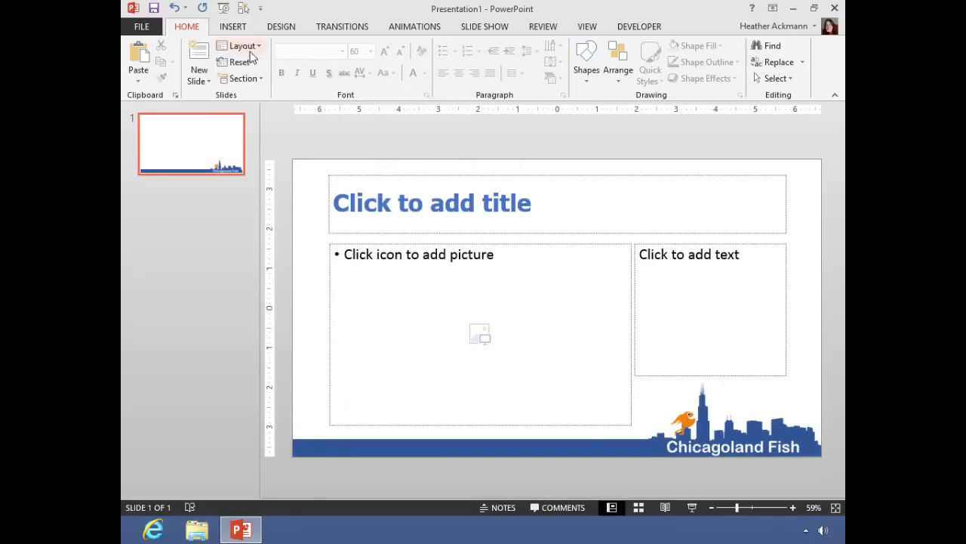
{"action": "left_click", "coordinate": [240, 45]}
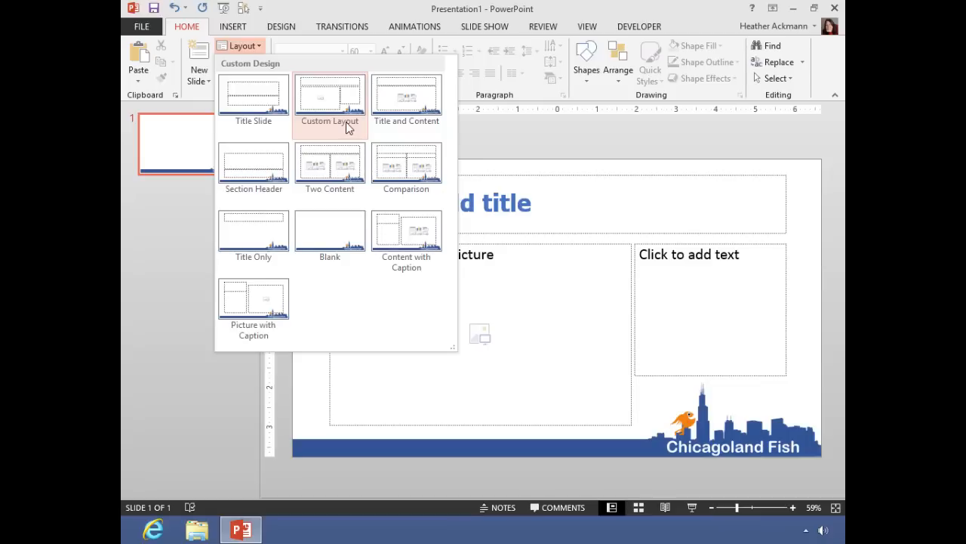
{"action": "left_click", "coordinate": [588, 26]}
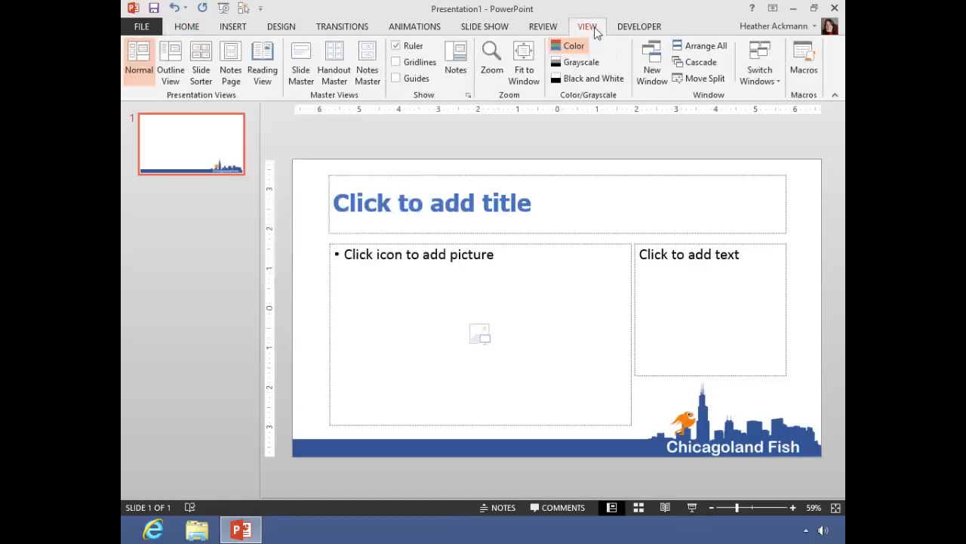
{"action": "mouse_move", "coordinate": [301, 57]}
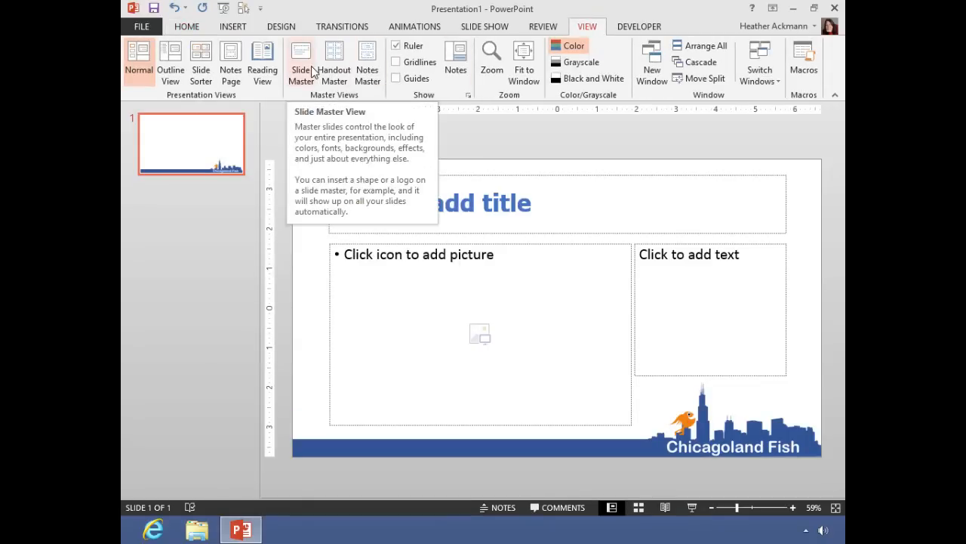
In Slide Master view, rename the custom layout to 'Picture and Text'
{"action": "left_click", "coordinate": [301, 60]}
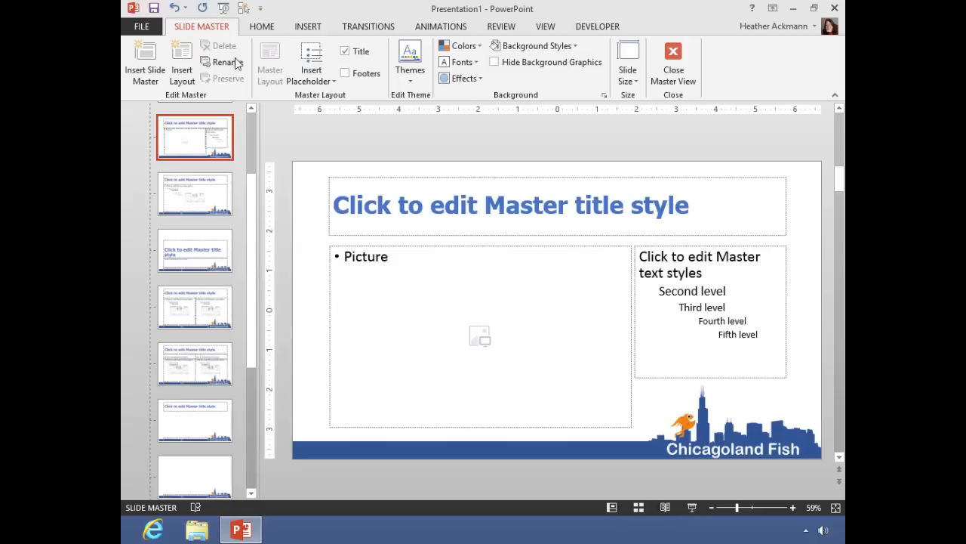
{"action": "left_click", "coordinate": [222, 62]}
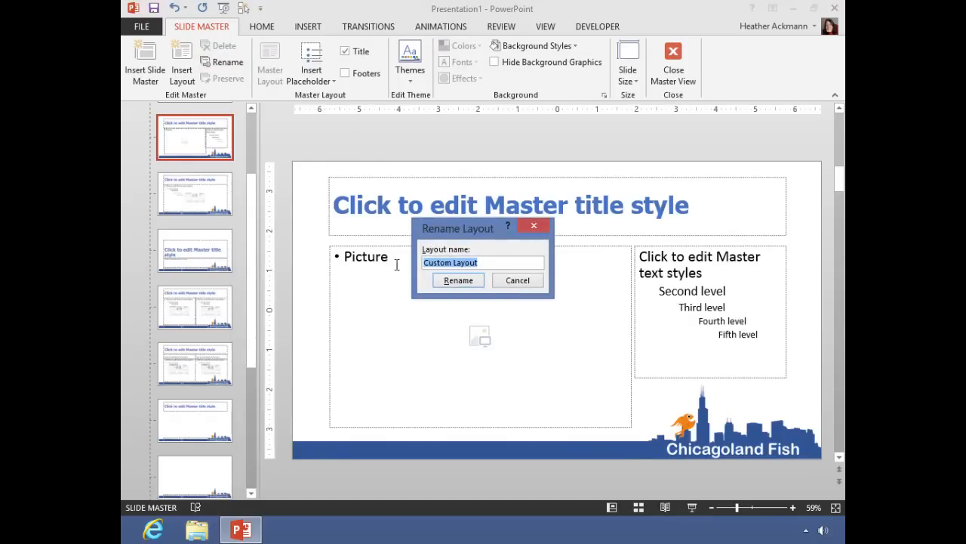
{"action": "mouse_move", "coordinate": [390, 260]}
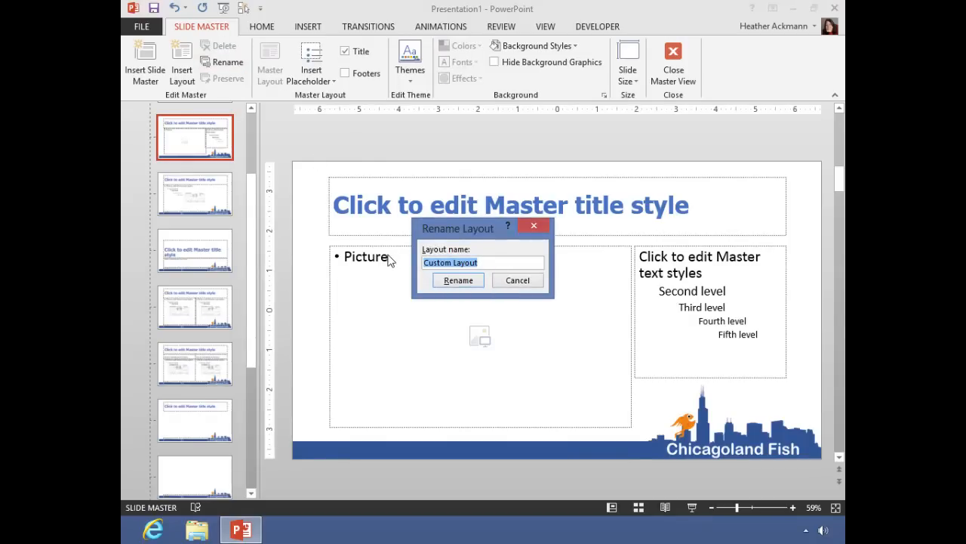
{"action": "type", "text": "Picture and"}
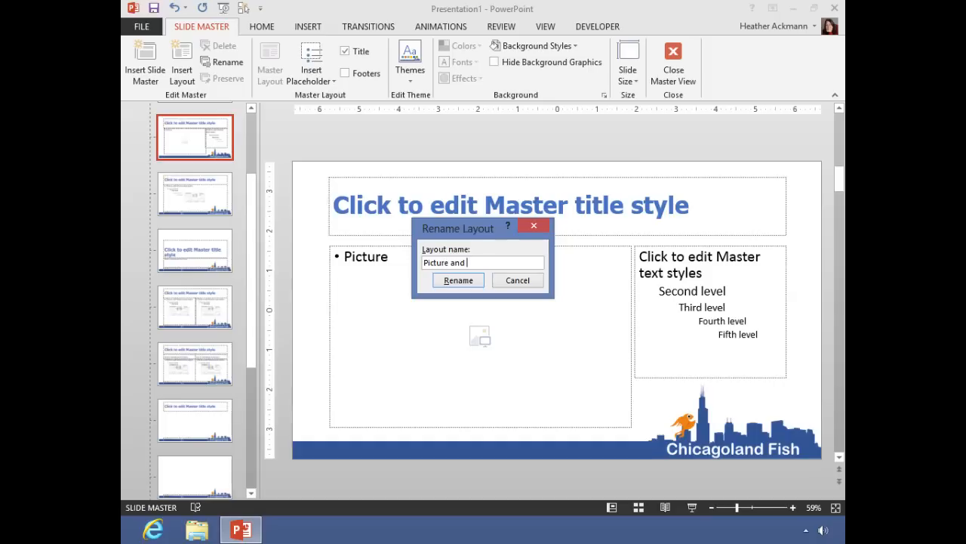
{"action": "type", "text": "Text"}
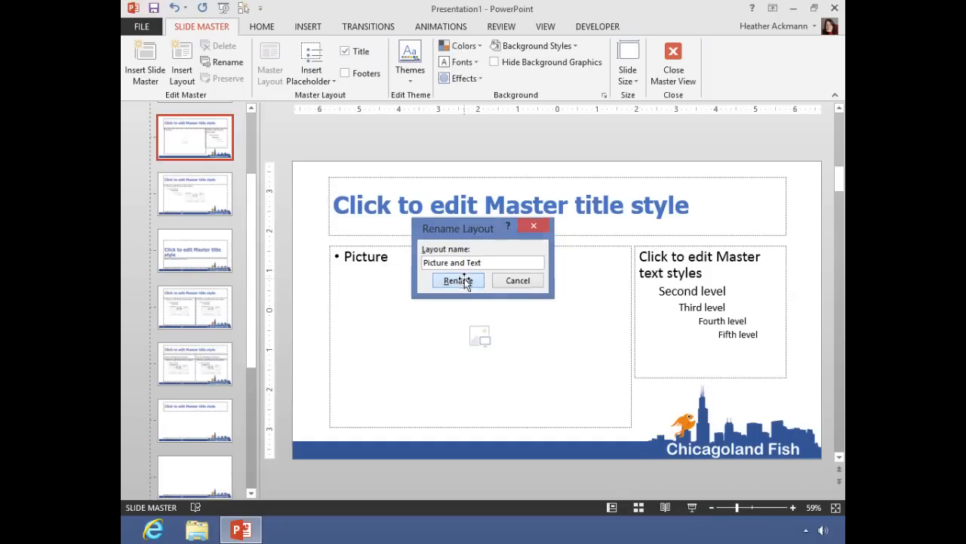
{"action": "left_click", "coordinate": [456, 280]}
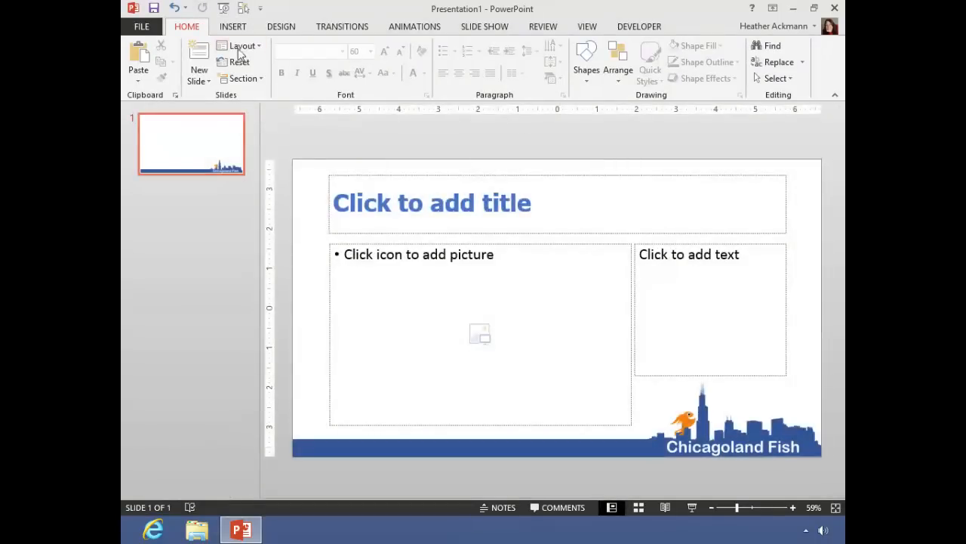
{"action": "left_click", "coordinate": [240, 46]}
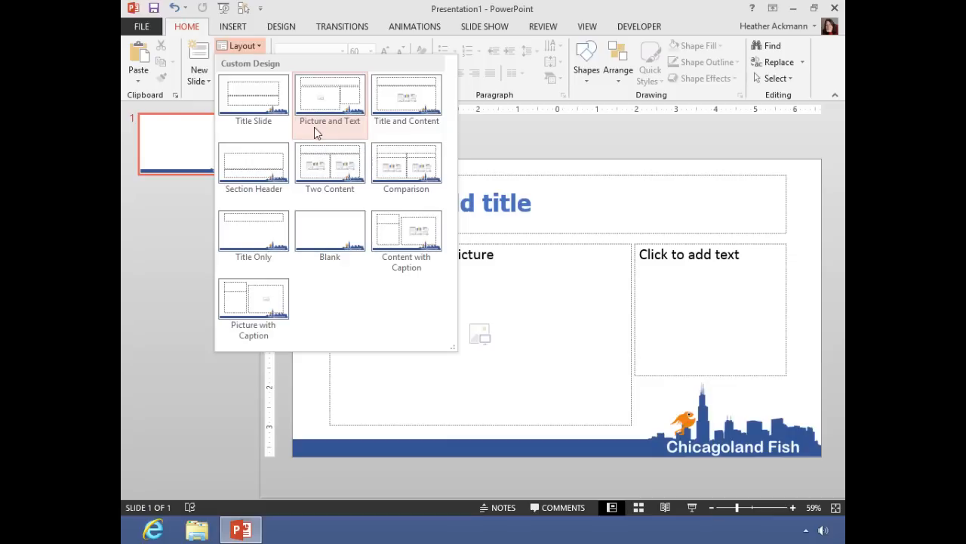
{"action": "mouse_move", "coordinate": [329, 257]}
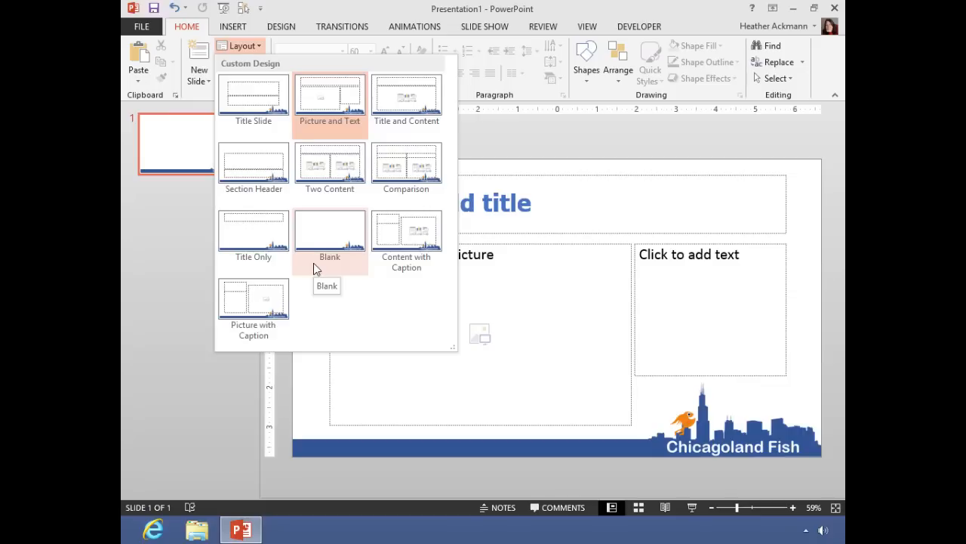
{"action": "left_click", "coordinate": [586, 27]}
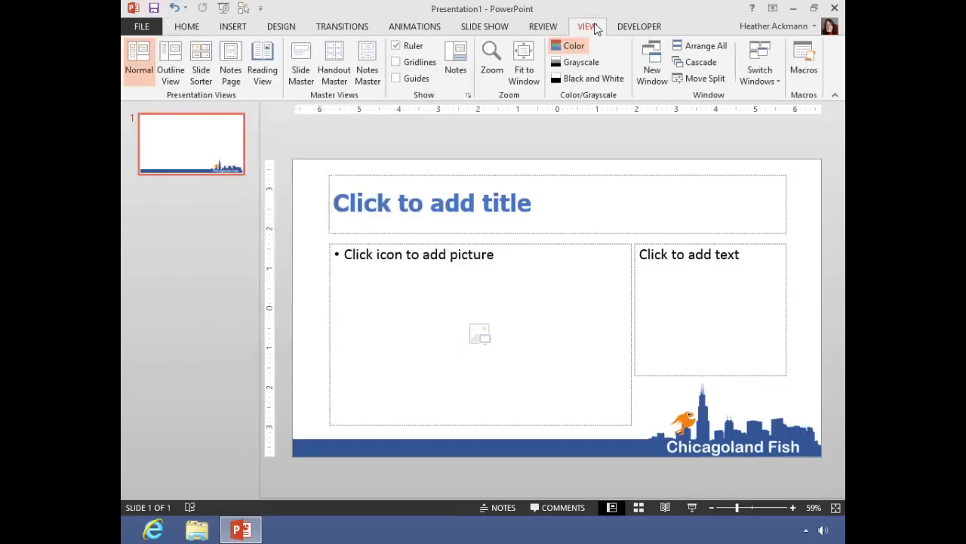
Reopen Slide Master view and select the Section Header layout for deletion
{"action": "left_click", "coordinate": [300, 62]}
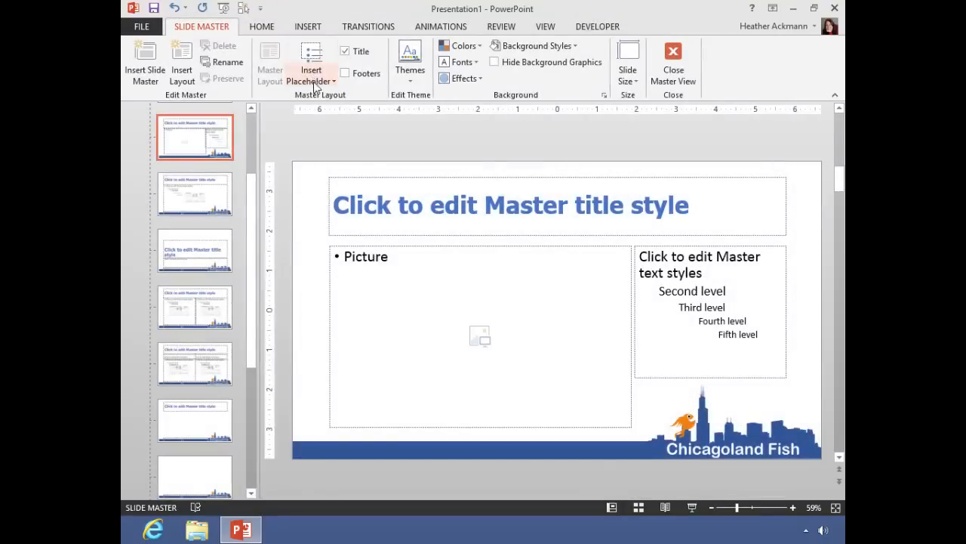
{"action": "left_click", "coordinate": [195, 249]}
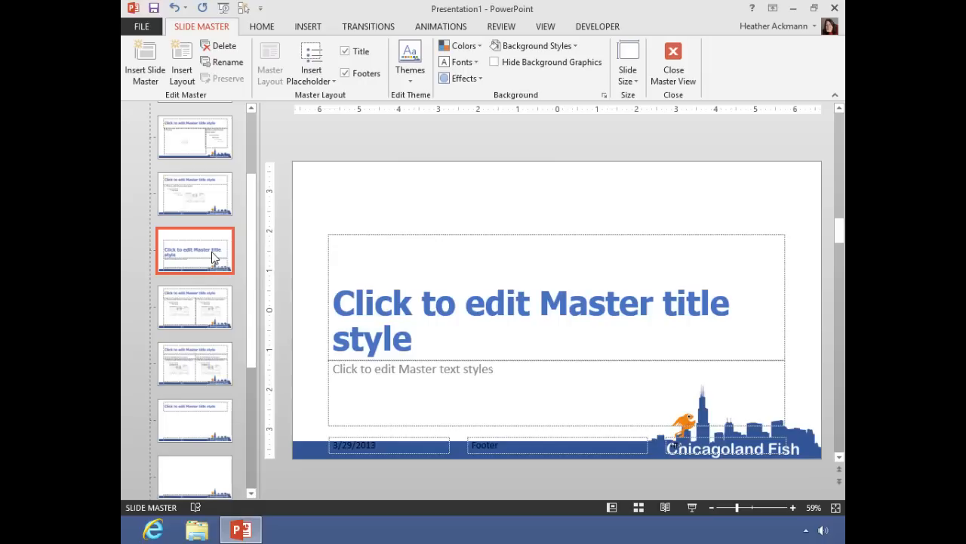
{"action": "mouse_move", "coordinate": [195, 244]}
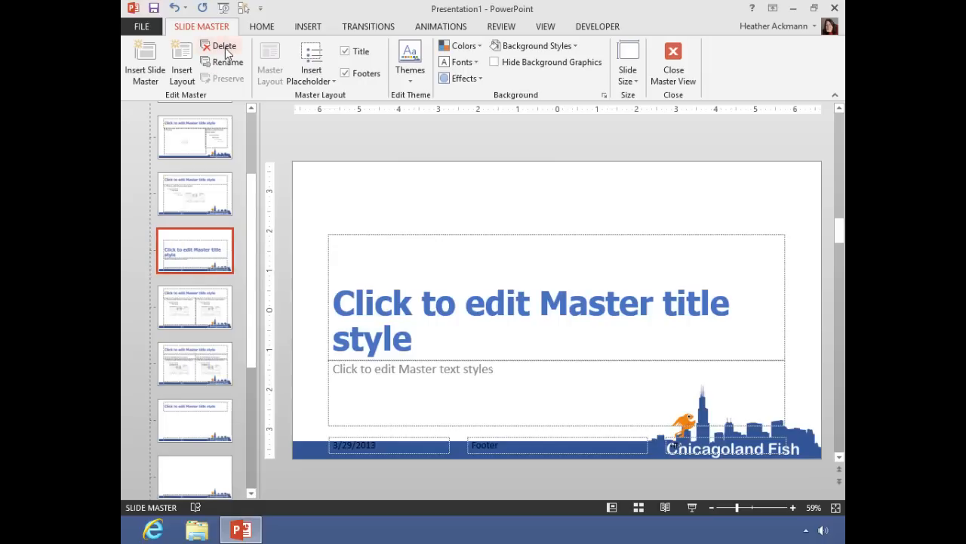
{"action": "mouse_move", "coordinate": [222, 46]}
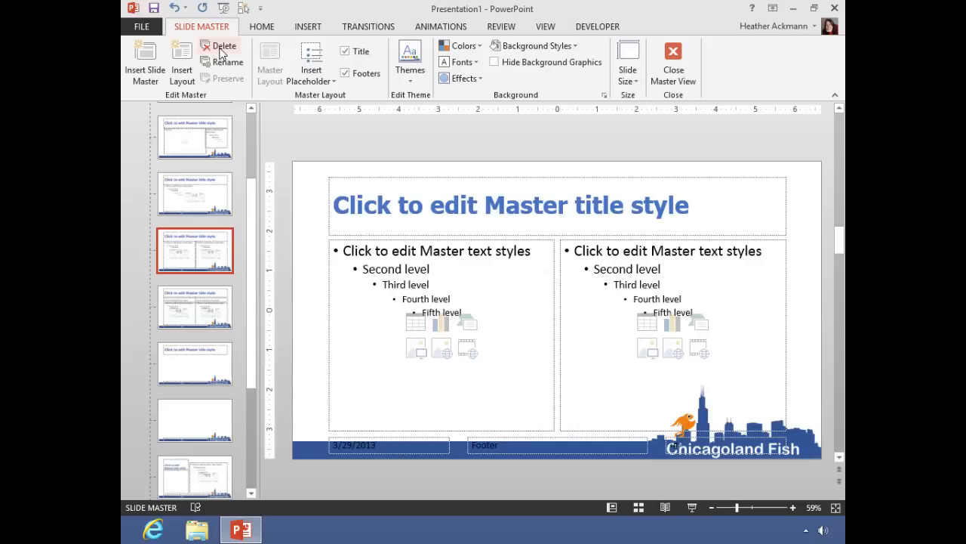
{"action": "mouse_move", "coordinate": [236, 63]}
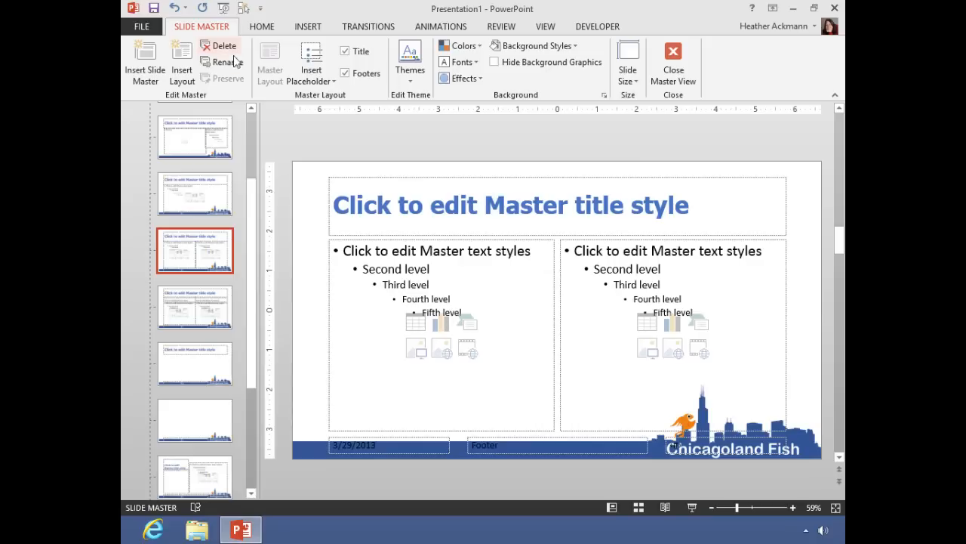
Turn off Footers on the Two Content layout, toggling Title off and back on
{"action": "left_click", "coordinate": [345, 51]}
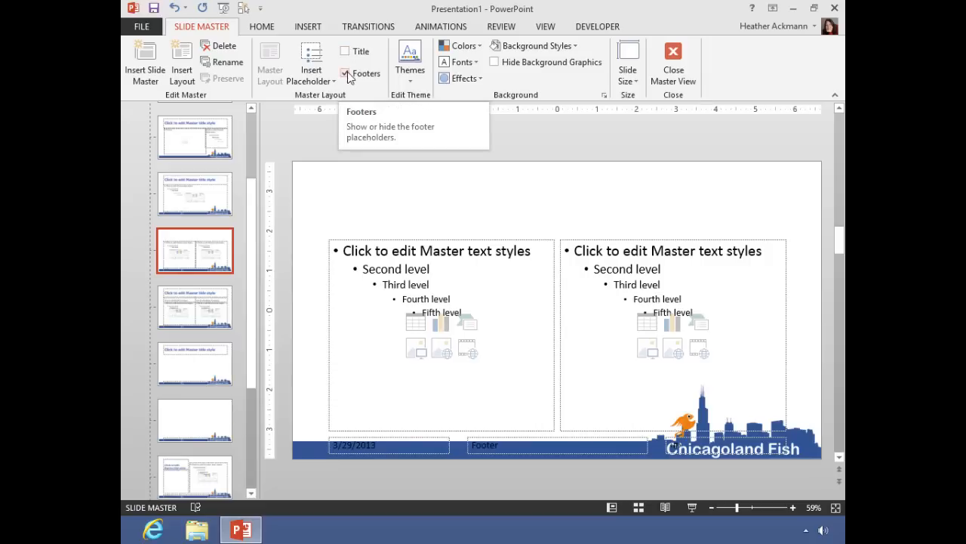
{"action": "left_click", "coordinate": [345, 73]}
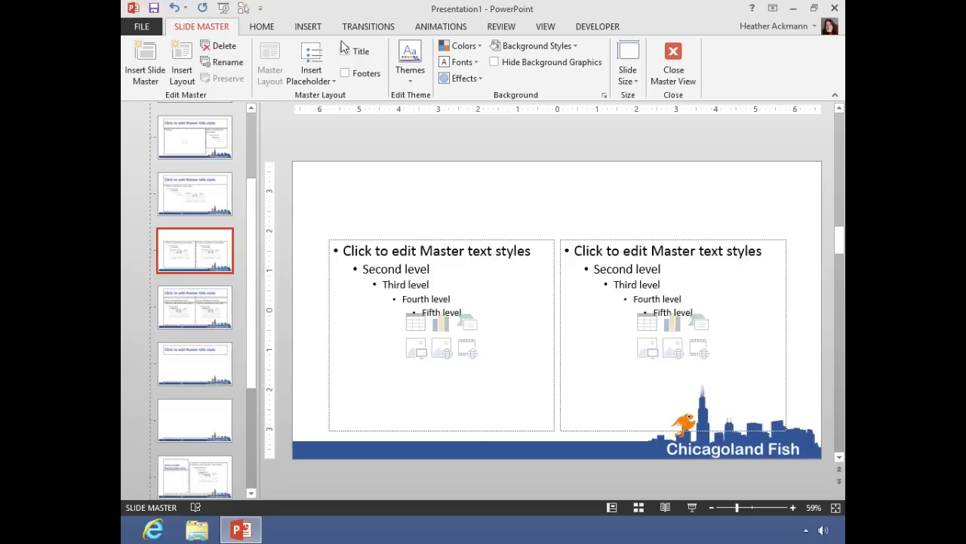
{"action": "left_click", "coordinate": [345, 51]}
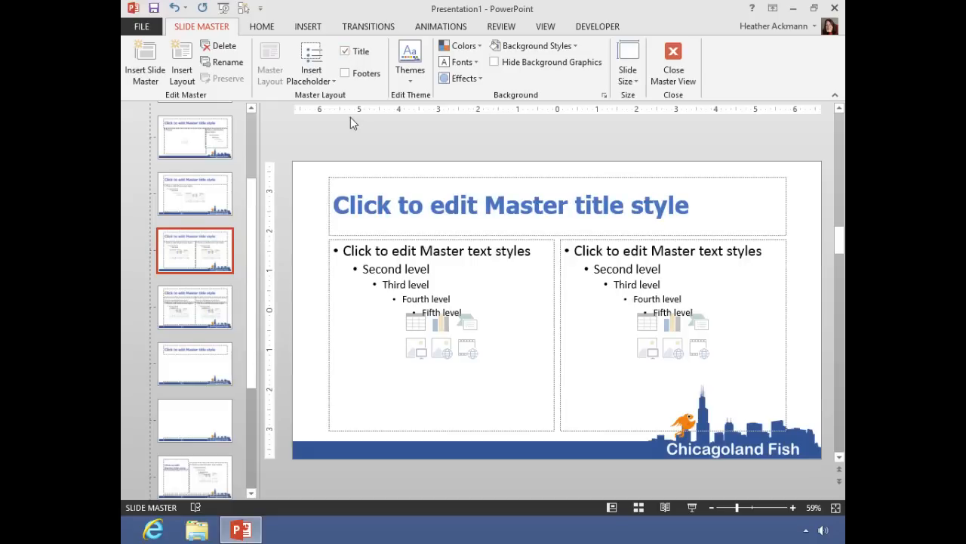